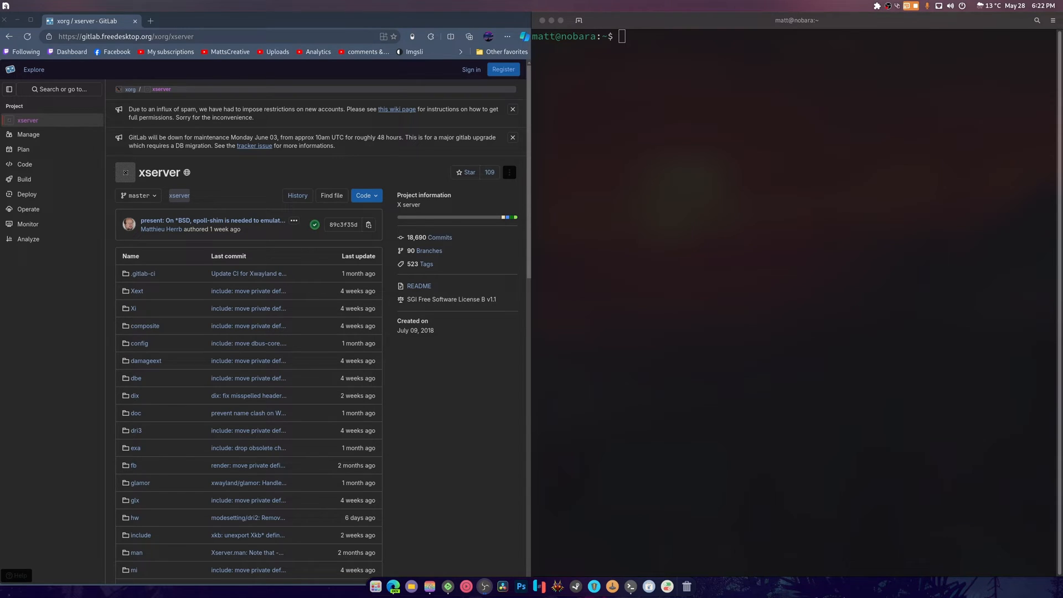
mouse_move(860, 272)
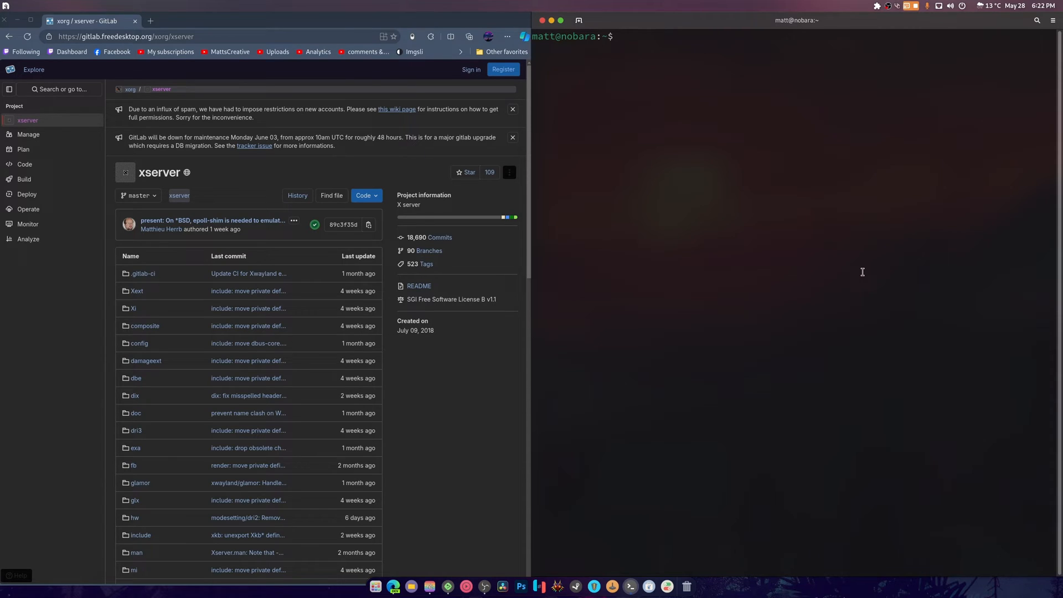
- Browse the xserver branch list on GitLab to locate xwayland-24.1, then refocus the terminal
left_click(138, 195)
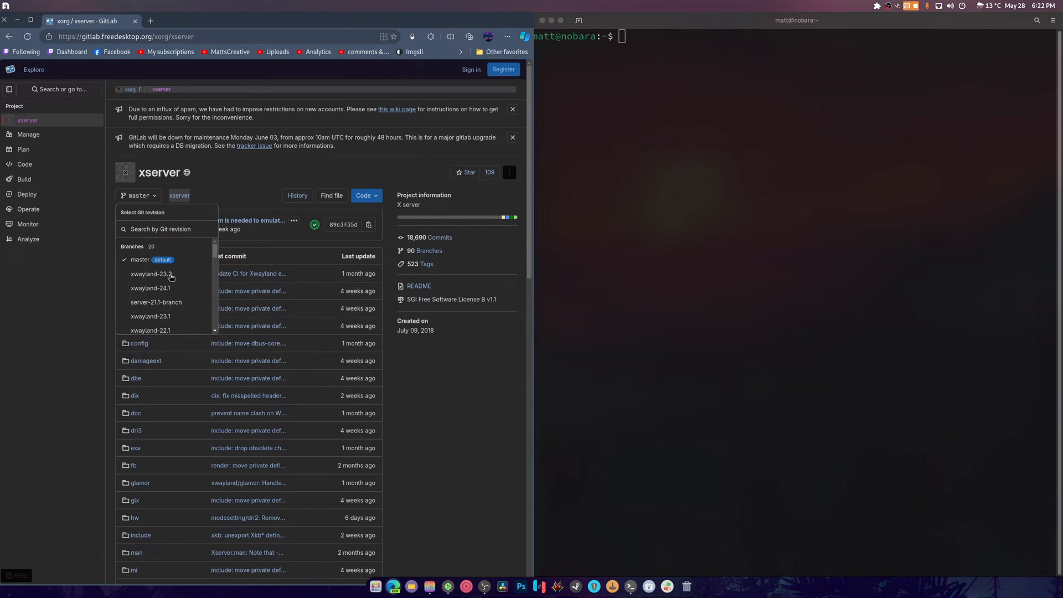
scroll("down", 3)
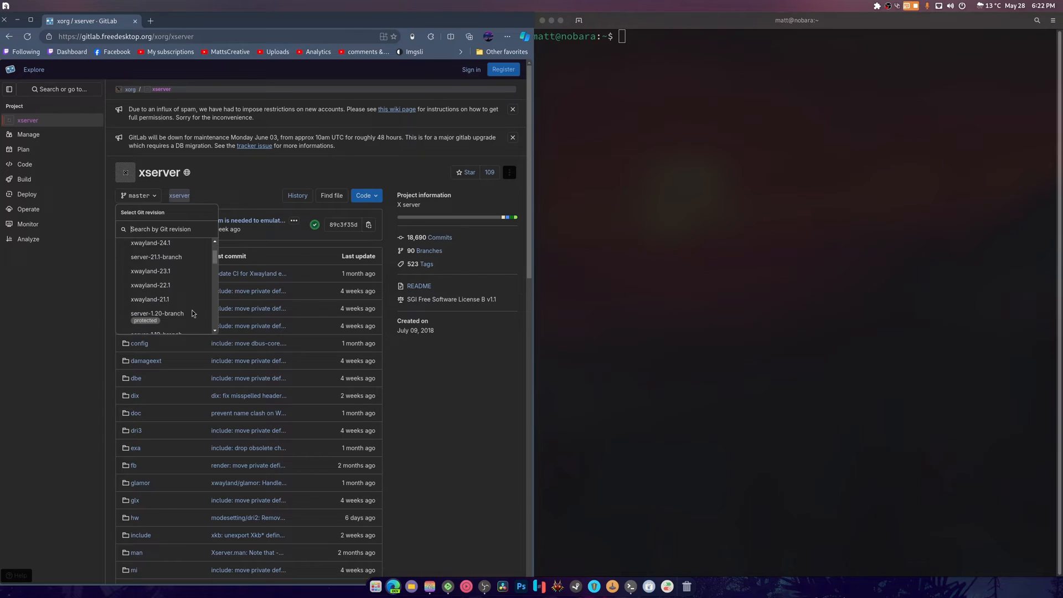
scroll("down", 3)
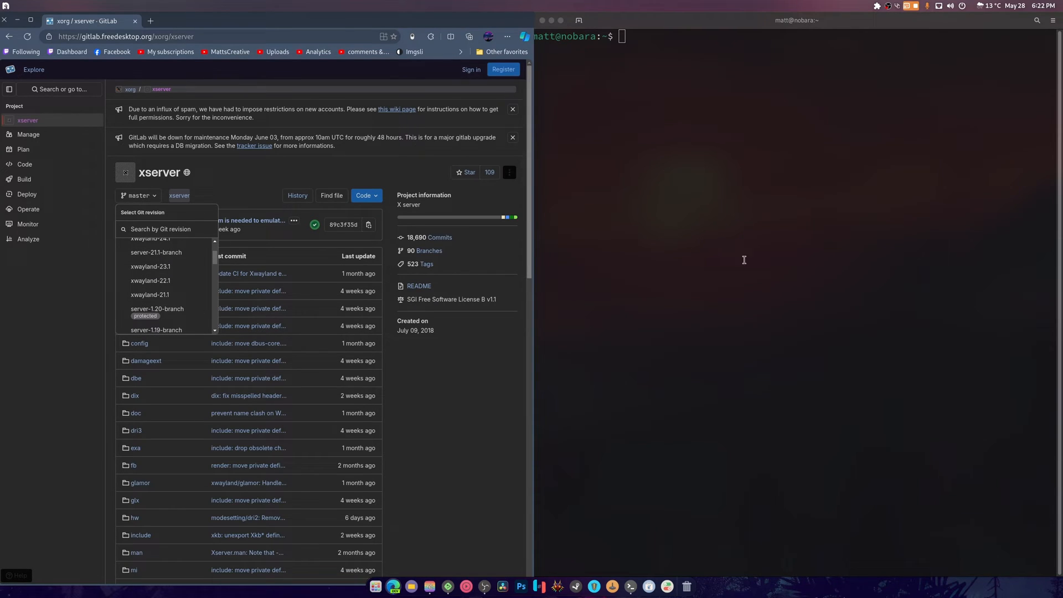
right_click(122, 36)
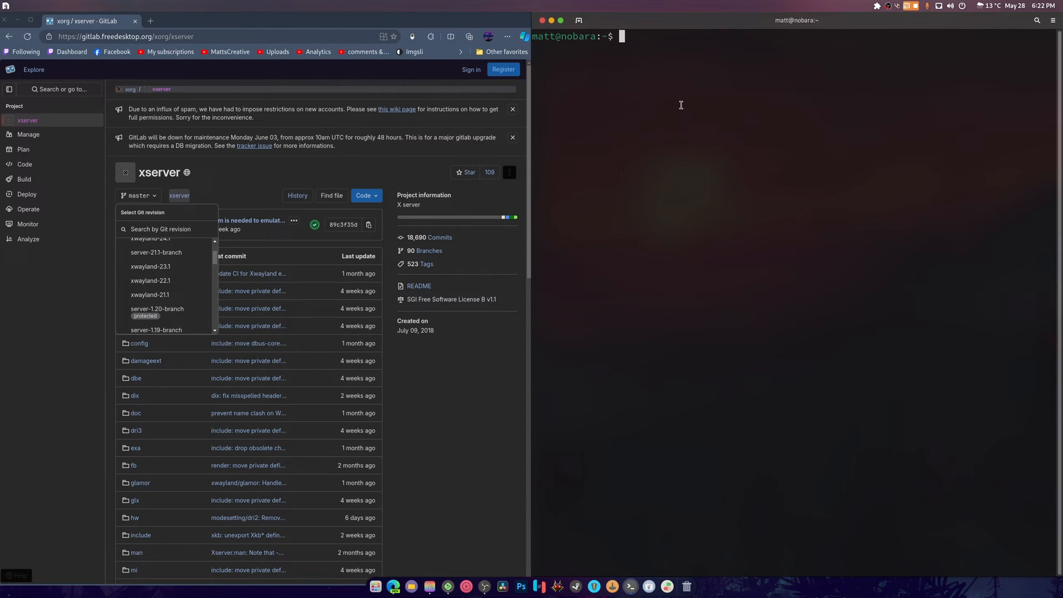
type("git clone")
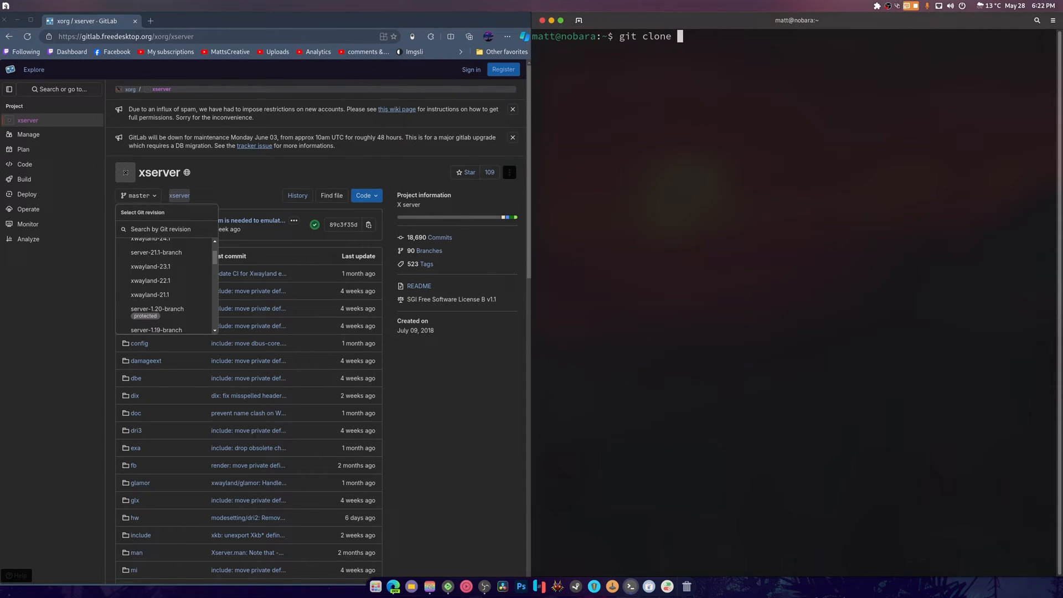
type("--rec")
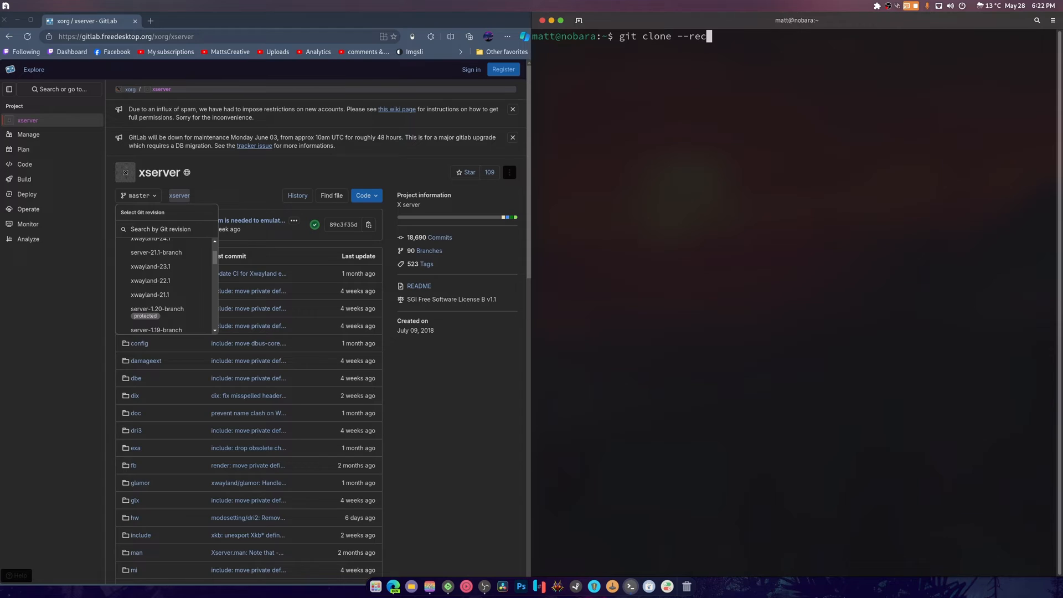
type("ursive https://gitlab.freedesktop.org/xorg/xserver")
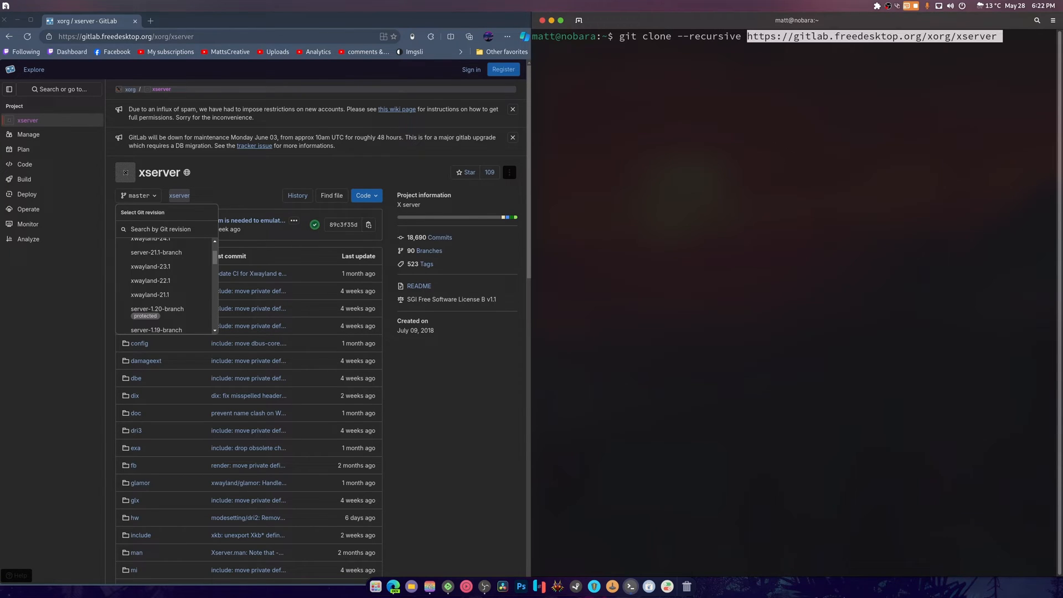
key("Return")
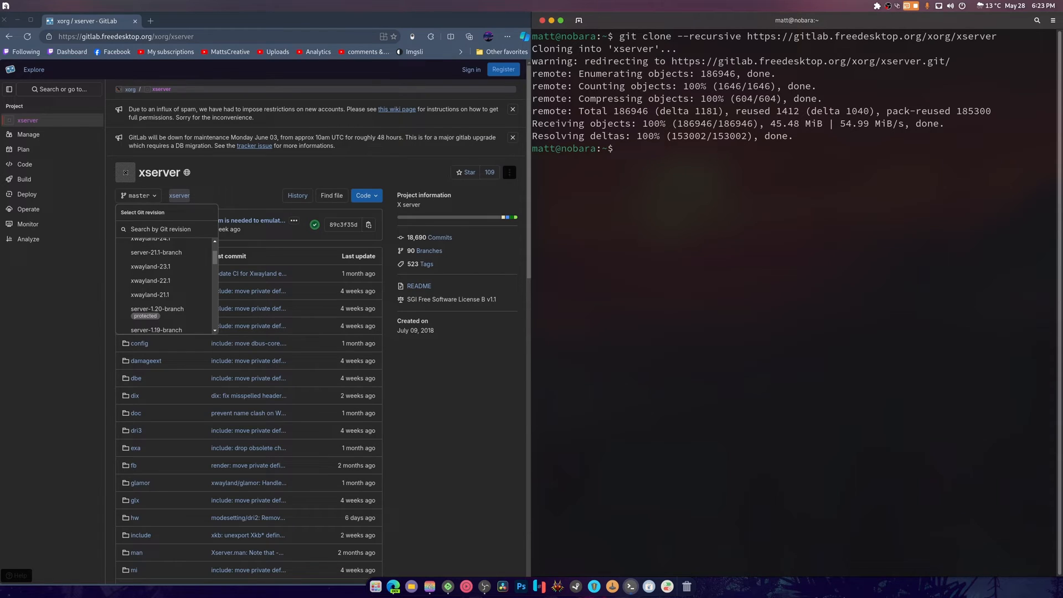
- Change directory into the cloned xserver folder
type("cd")
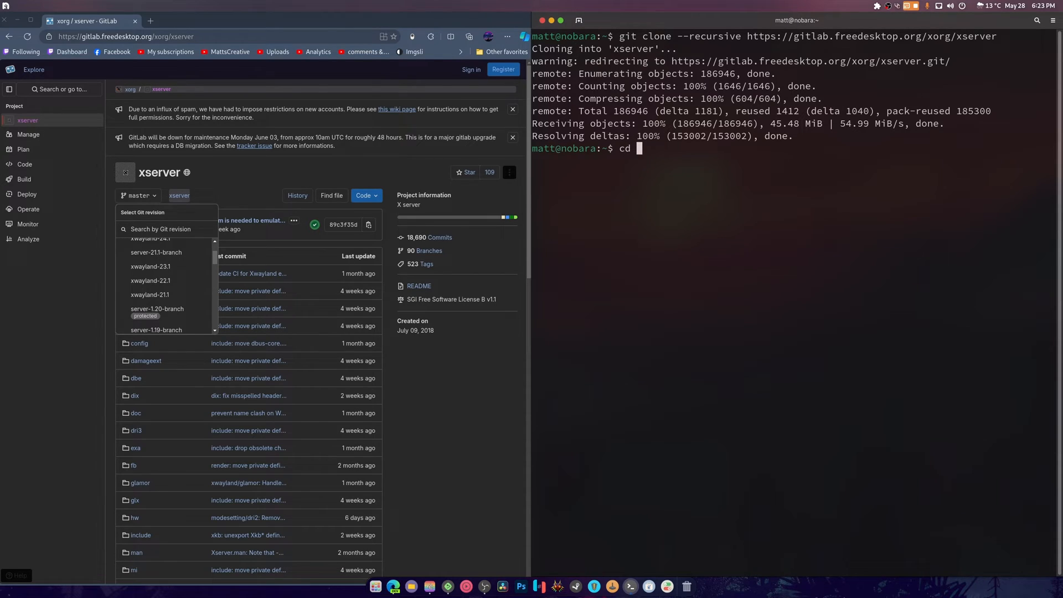
type("xs")
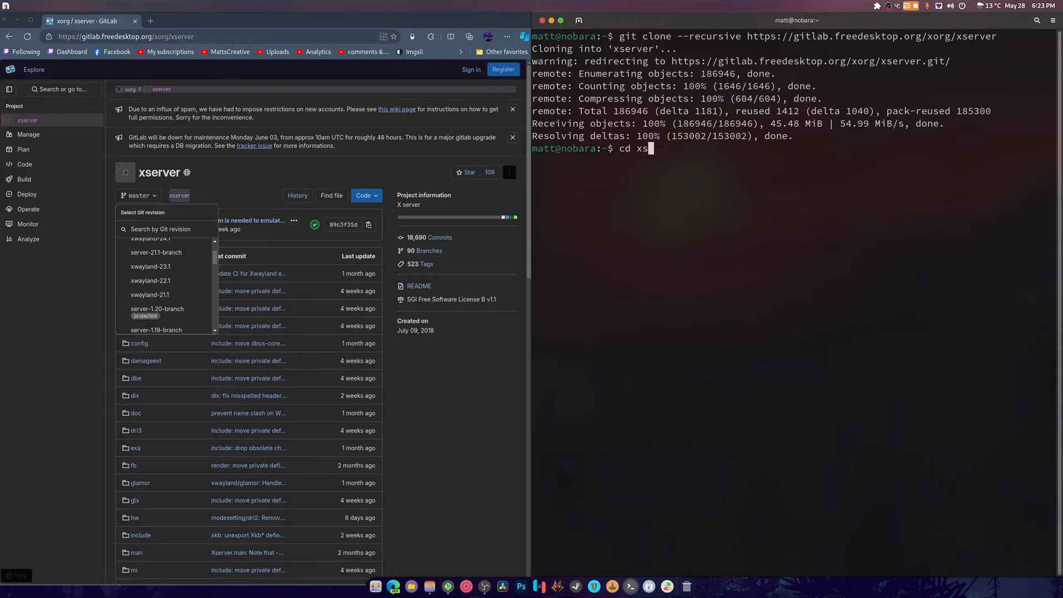
type("erver/")
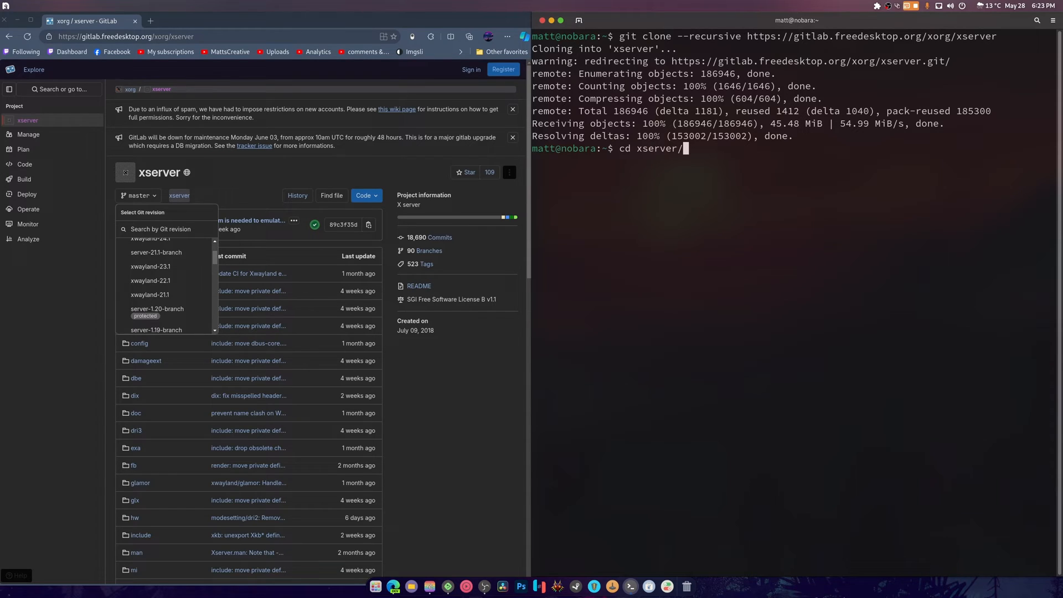
key("Return")
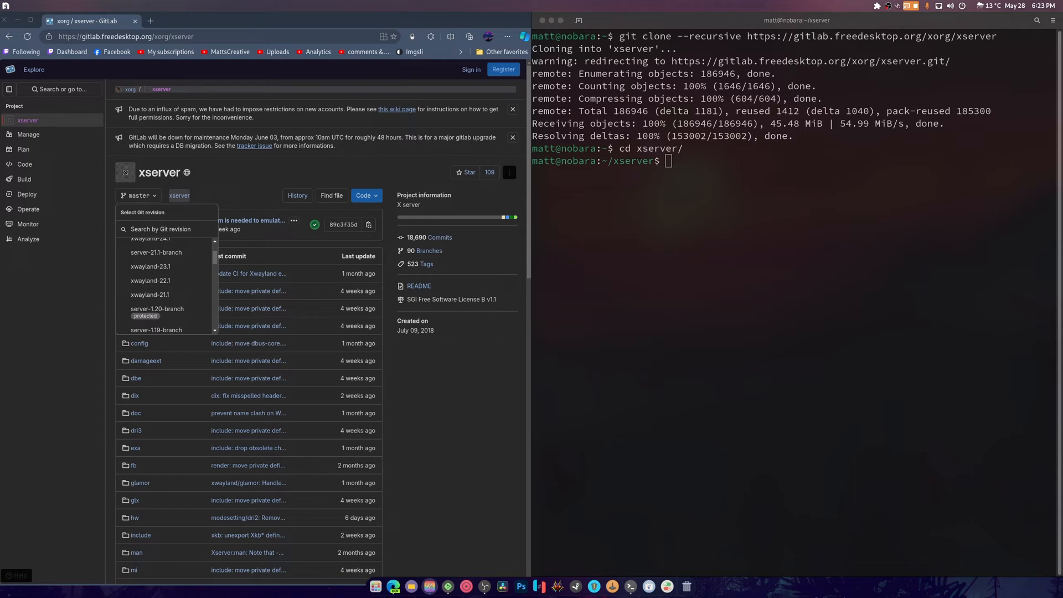
mouse_move(676, 13)
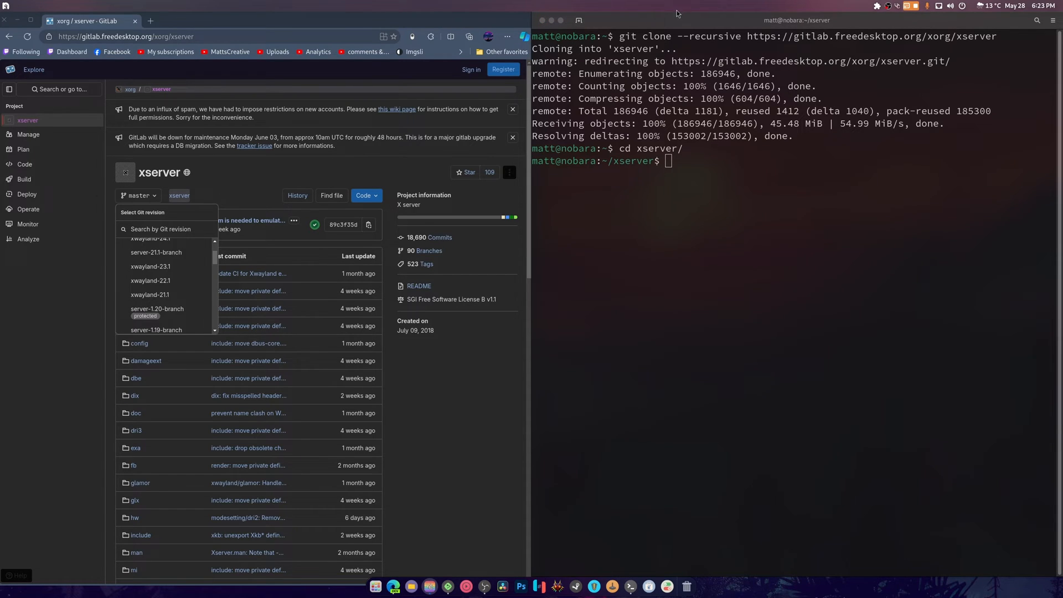
- Paste and run the sudo dnf install command for build dependencies, confirming with y
right_click(295, 166)
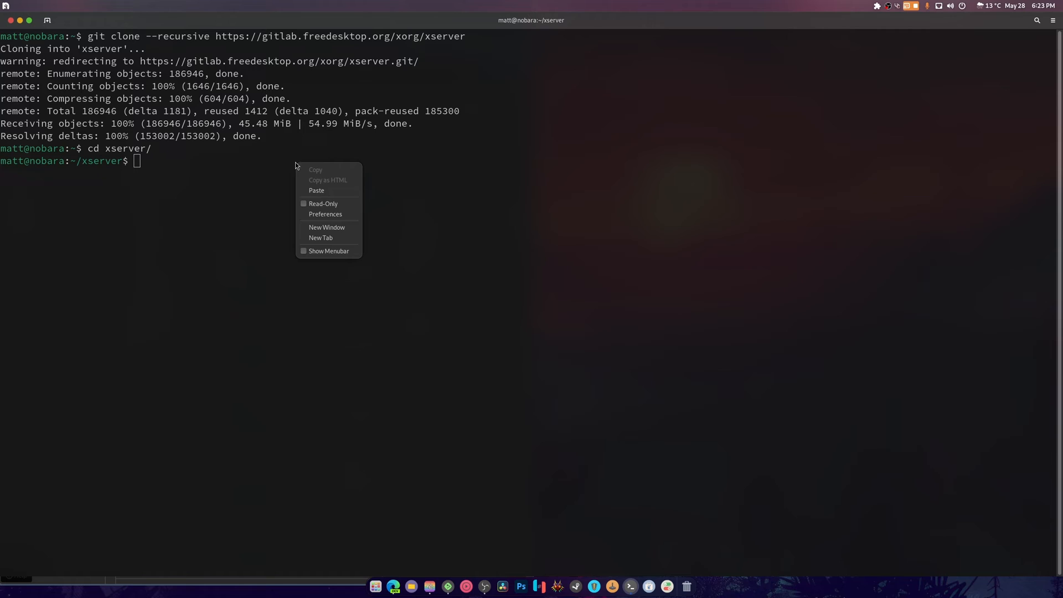
left_click(316, 190)
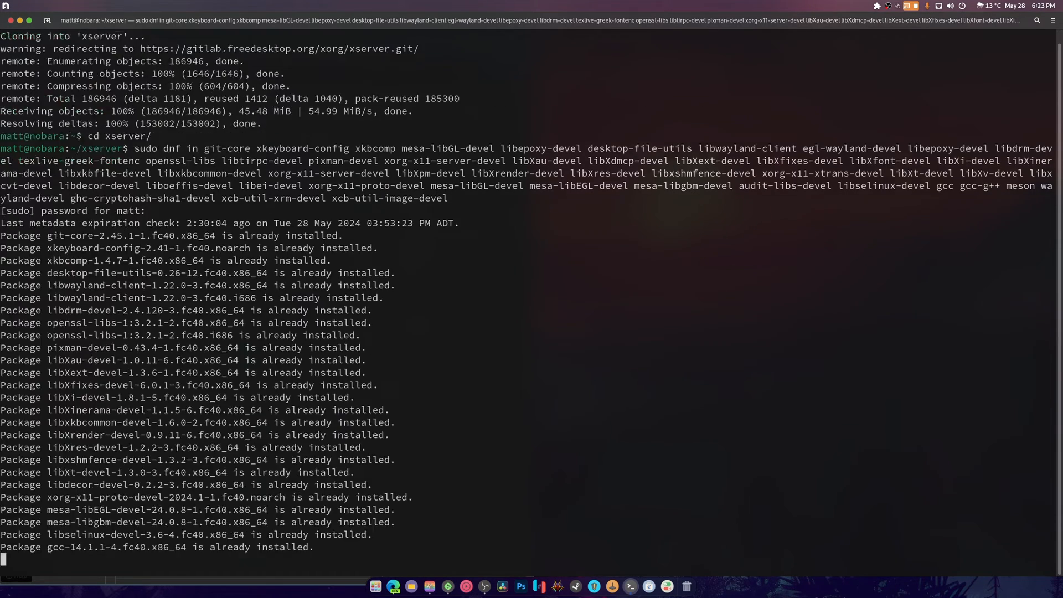
scroll("down", 3)
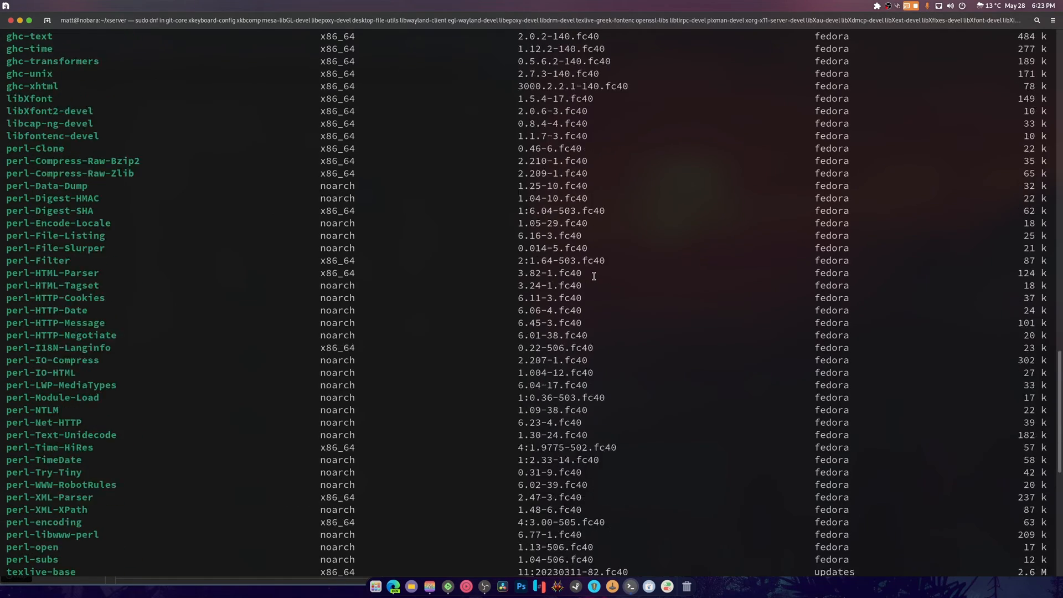
scroll("down", 3)
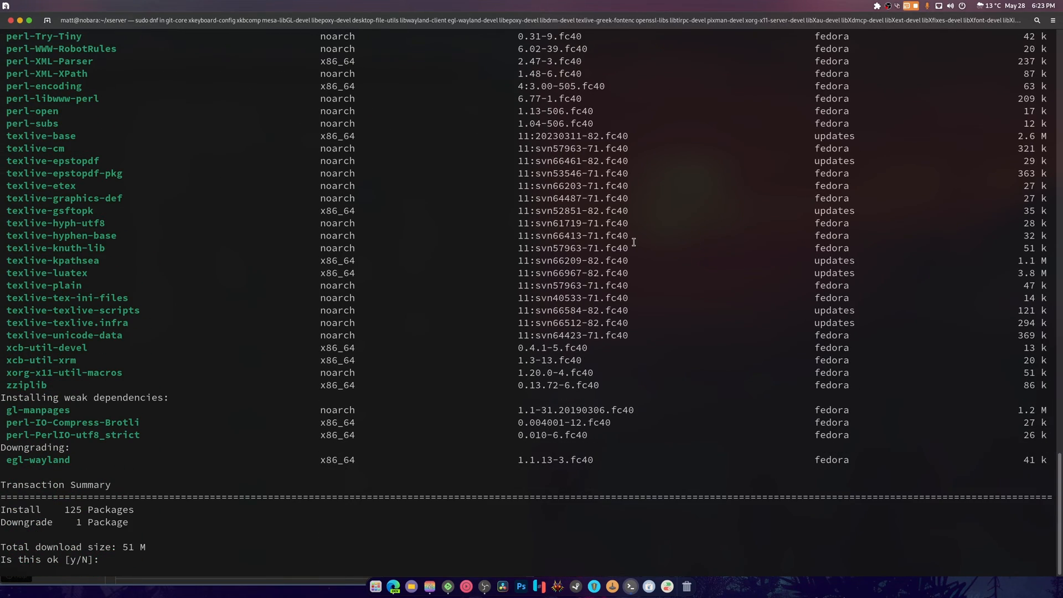
type("y")
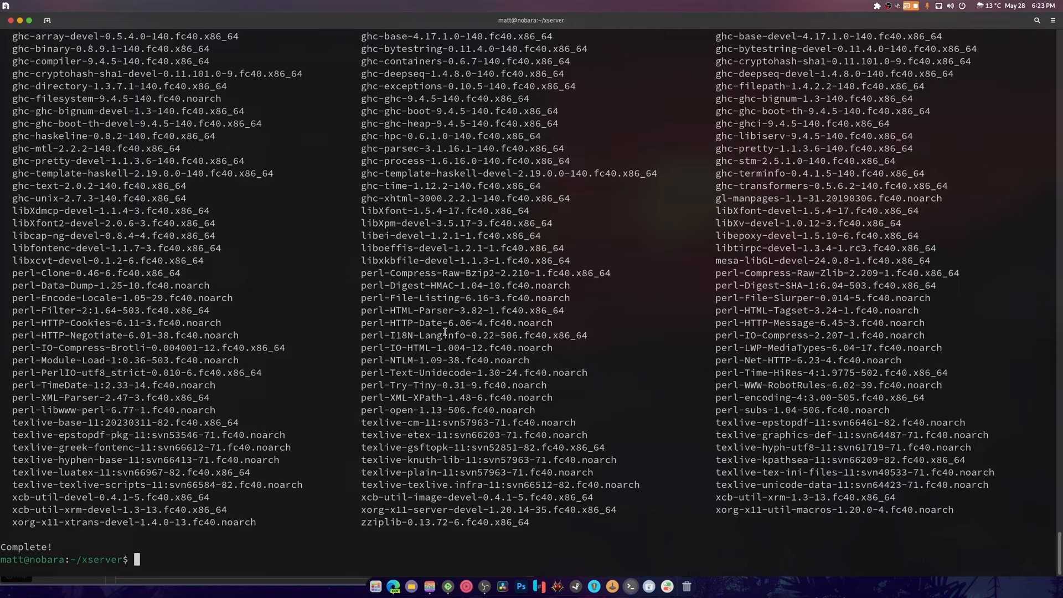
- Configure the build with 'meson build/ --prefix=/usr' and let it finish
type("meson")
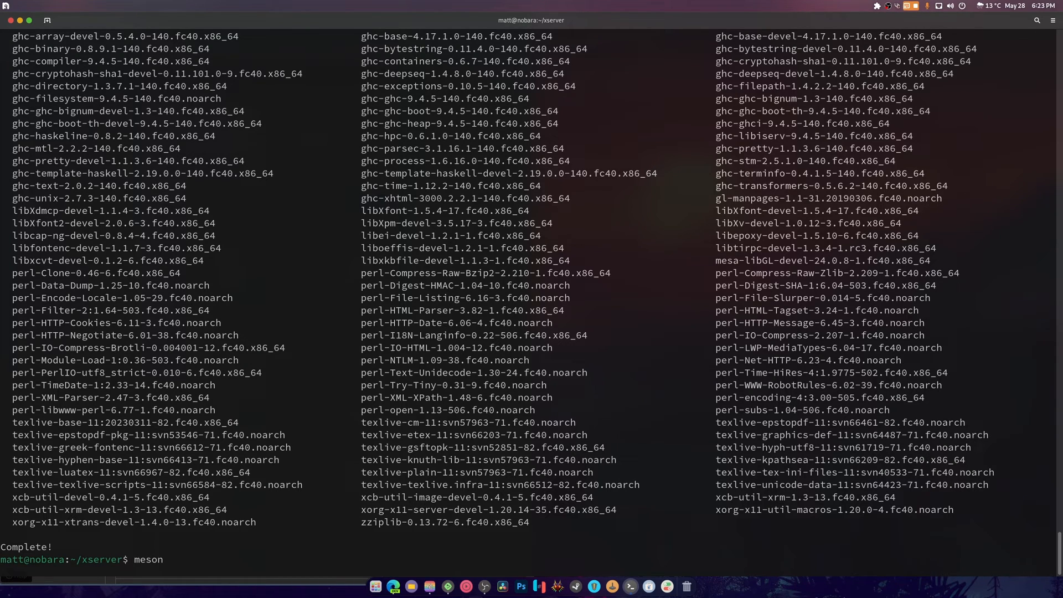
type("build")
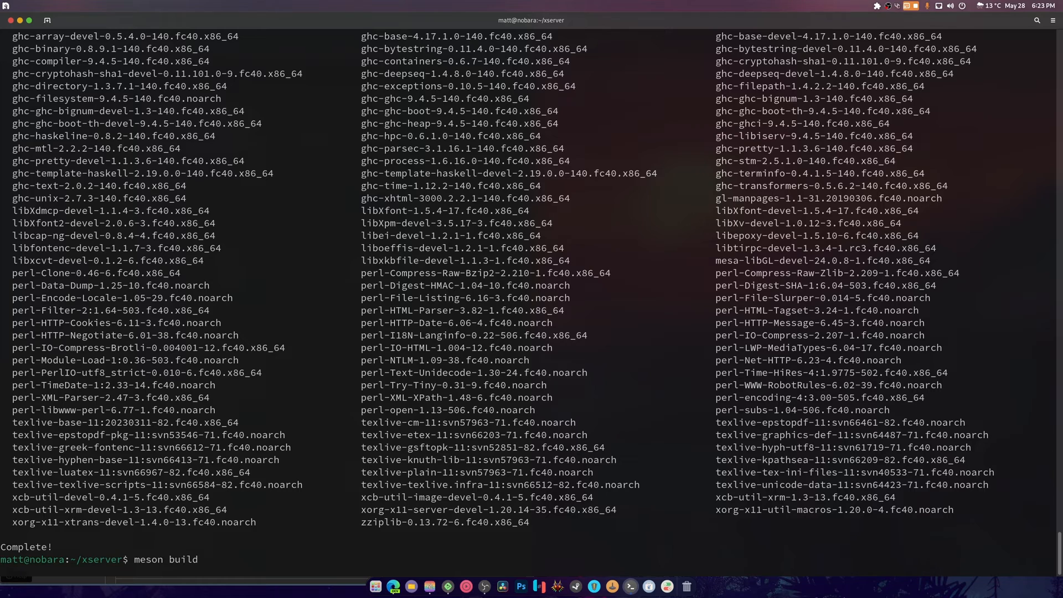
type("/")
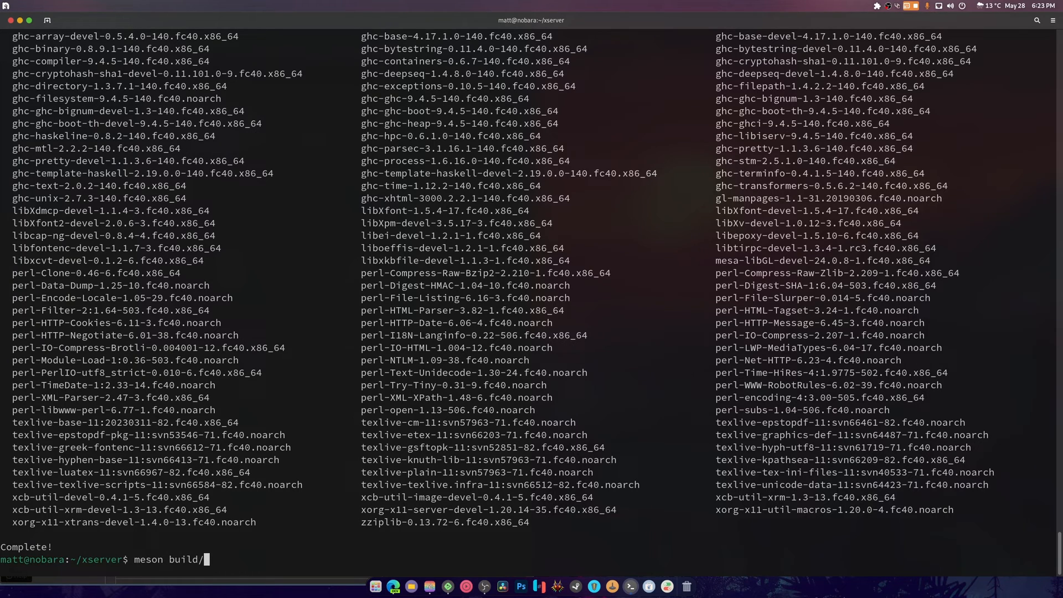
type("--pref")
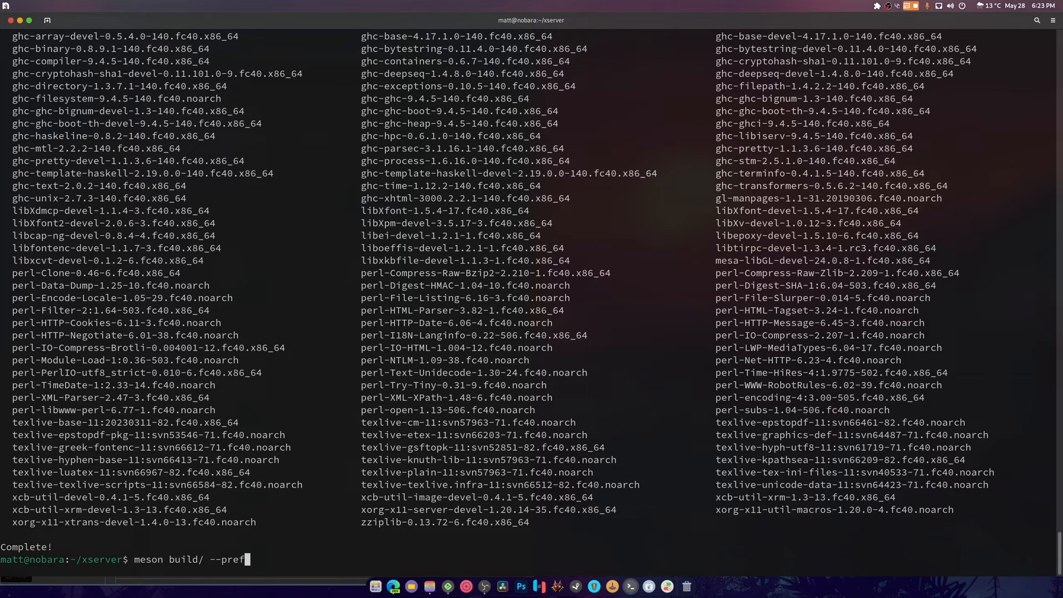
type("ix")
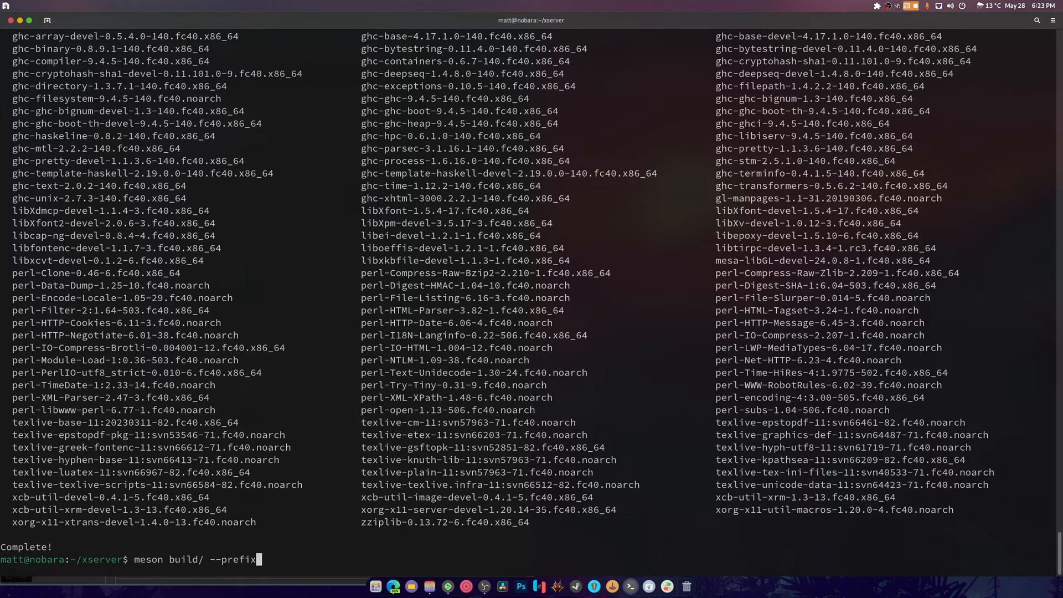
type("=/usr")
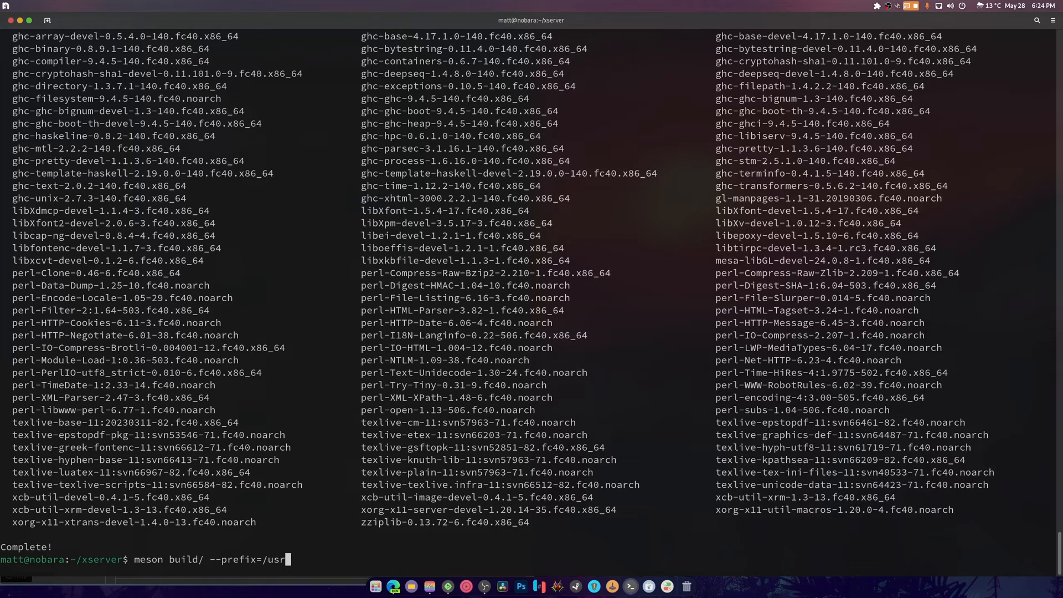
key("Return")
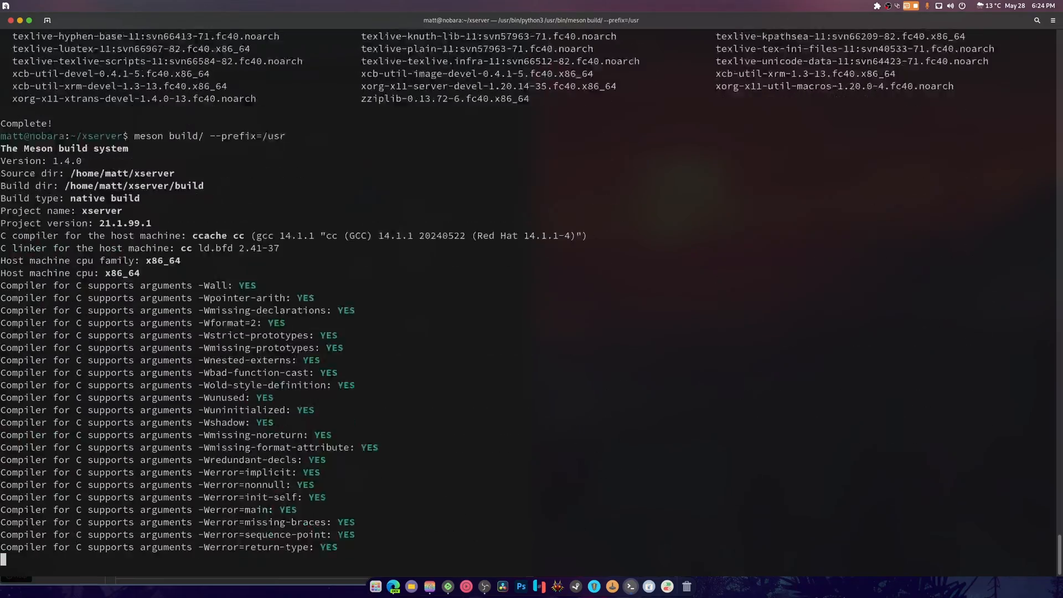
scroll("down", 3)
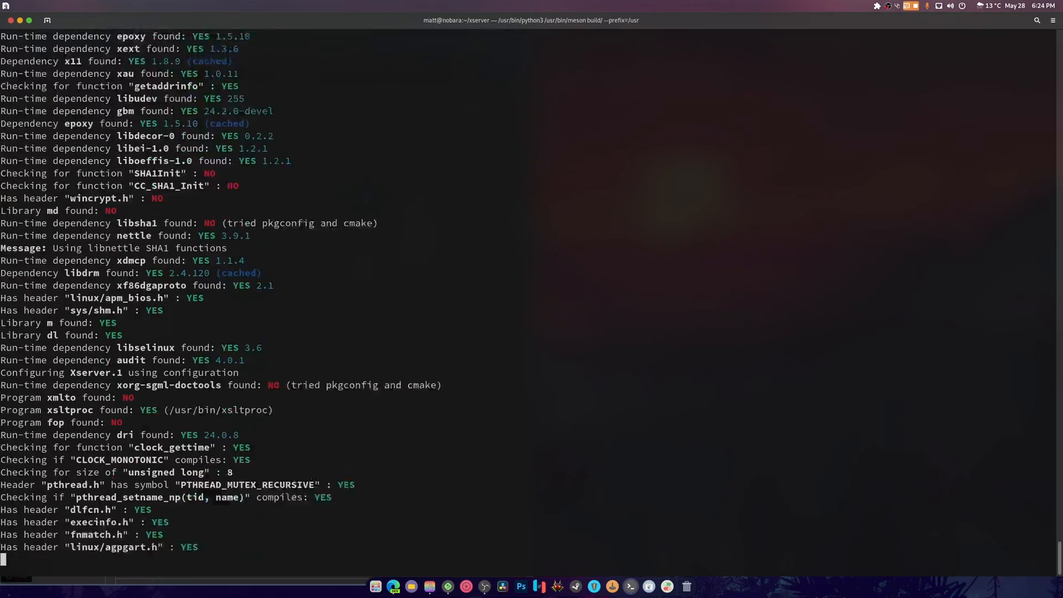
scroll("down", 3)
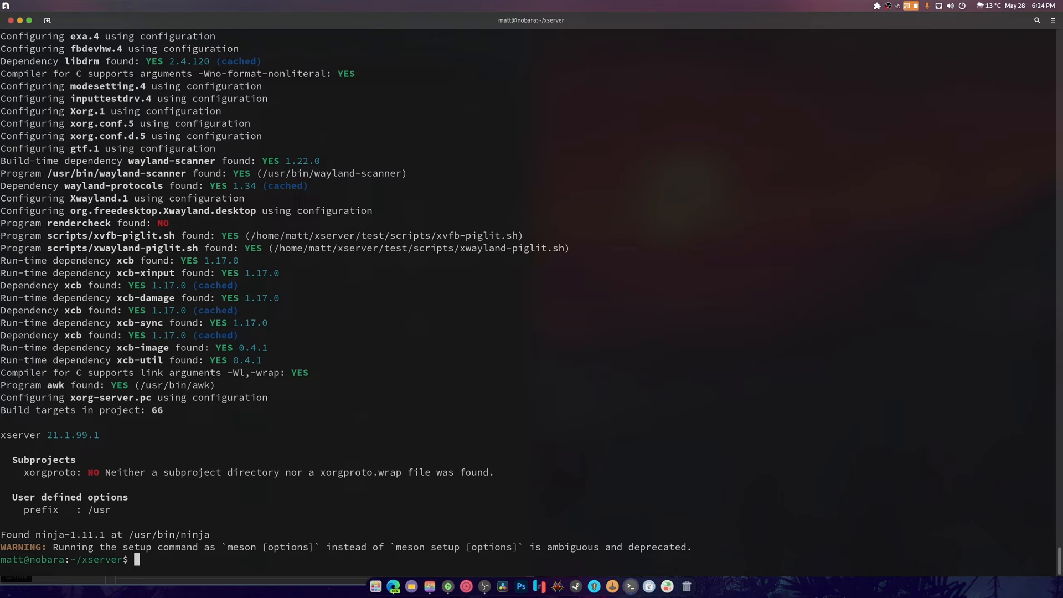
- Glance at the xserver branches in the browser and return to the terminal
left_click(393, 586)
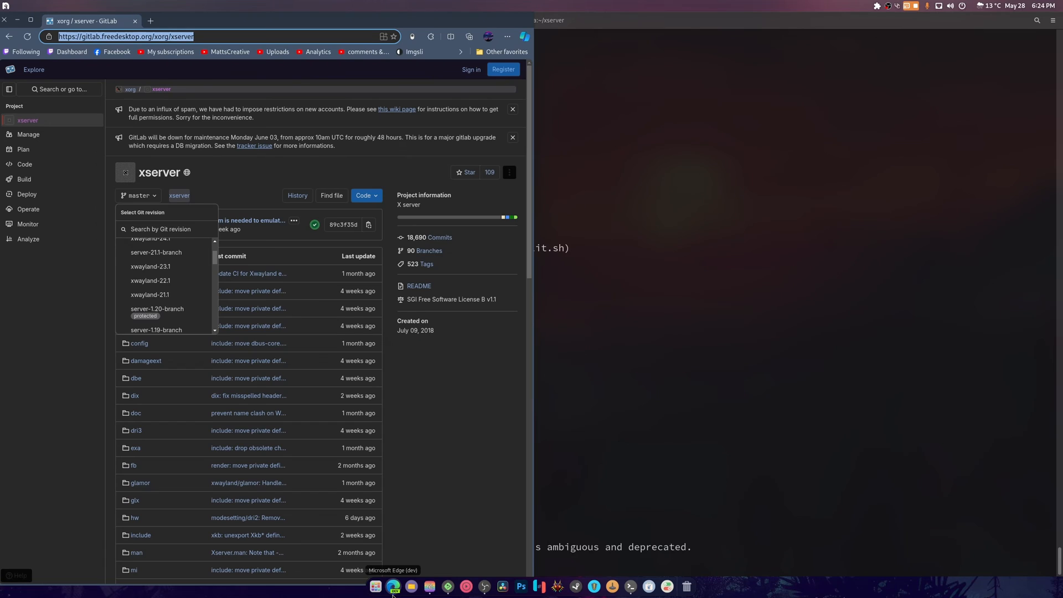
scroll("up", 3)
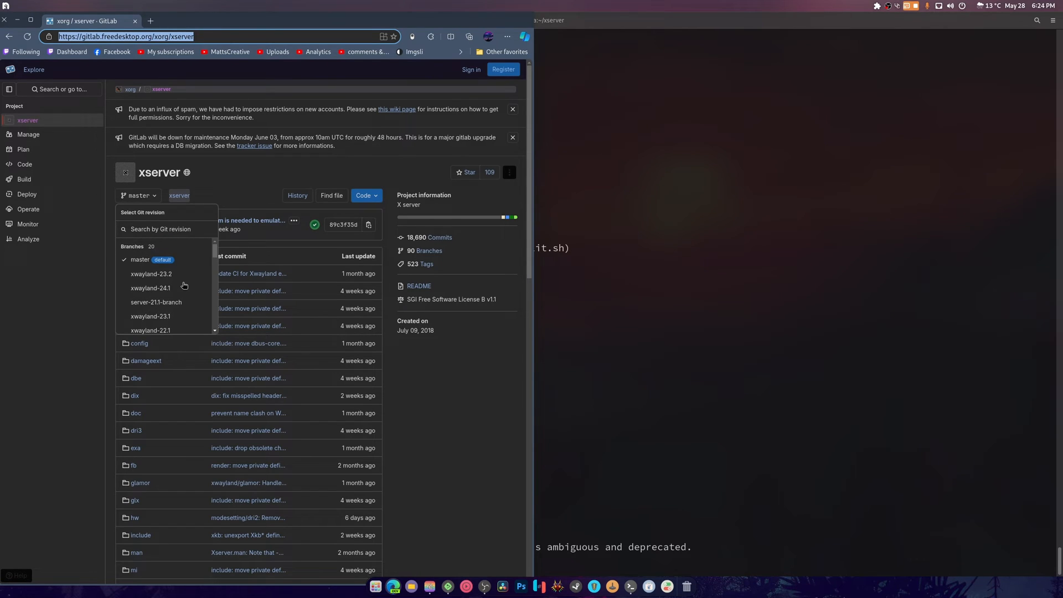
mouse_move(165, 296)
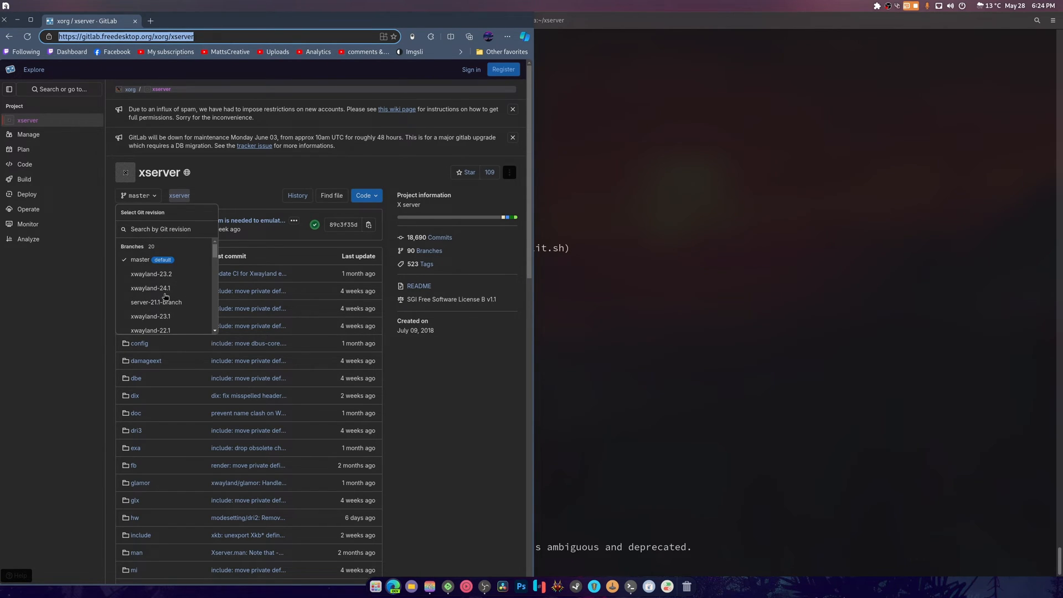
left_click(628, 585)
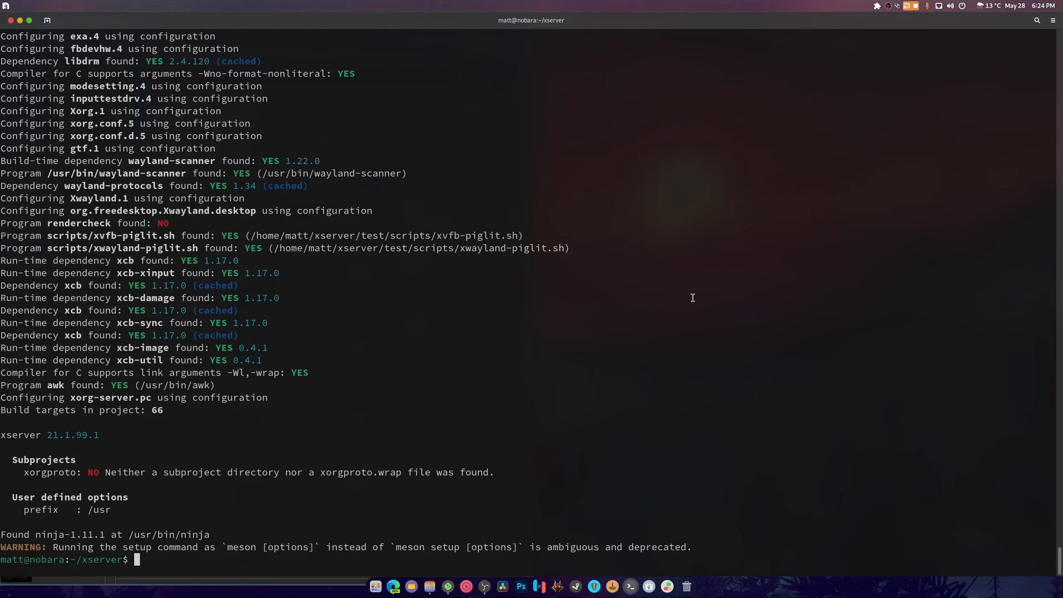
- List local branches with git branch and compare against the GitLab branch dropdown
type("git bra")
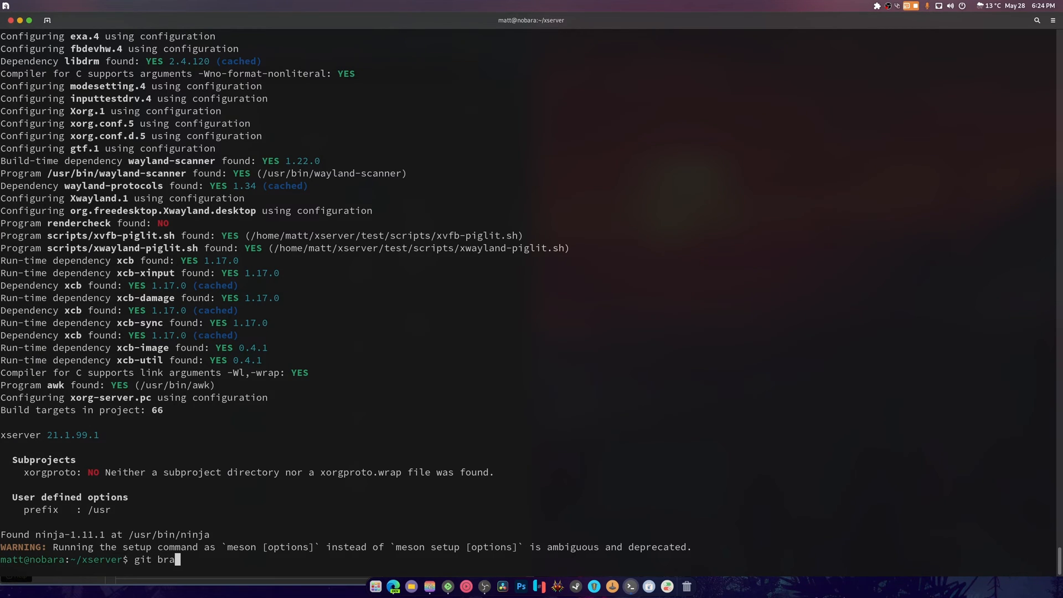
key("Return")
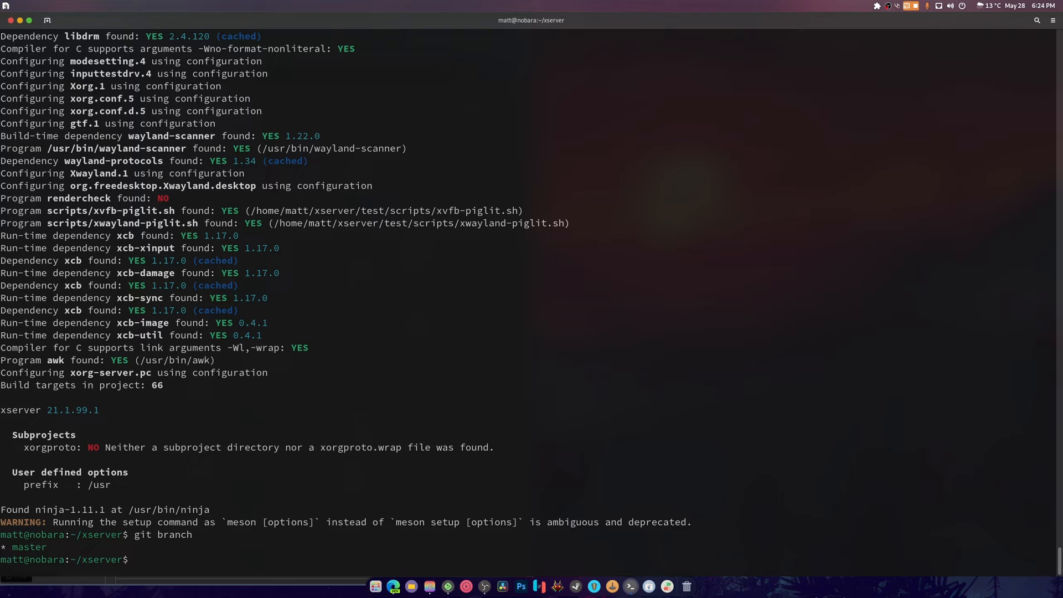
left_click(138, 195)
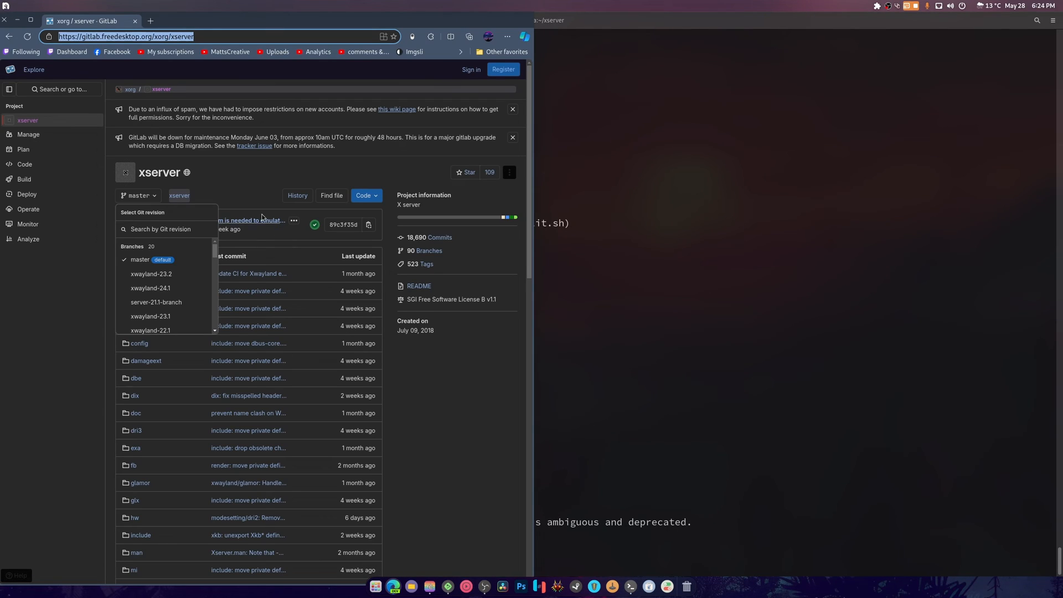
scroll("down", 3)
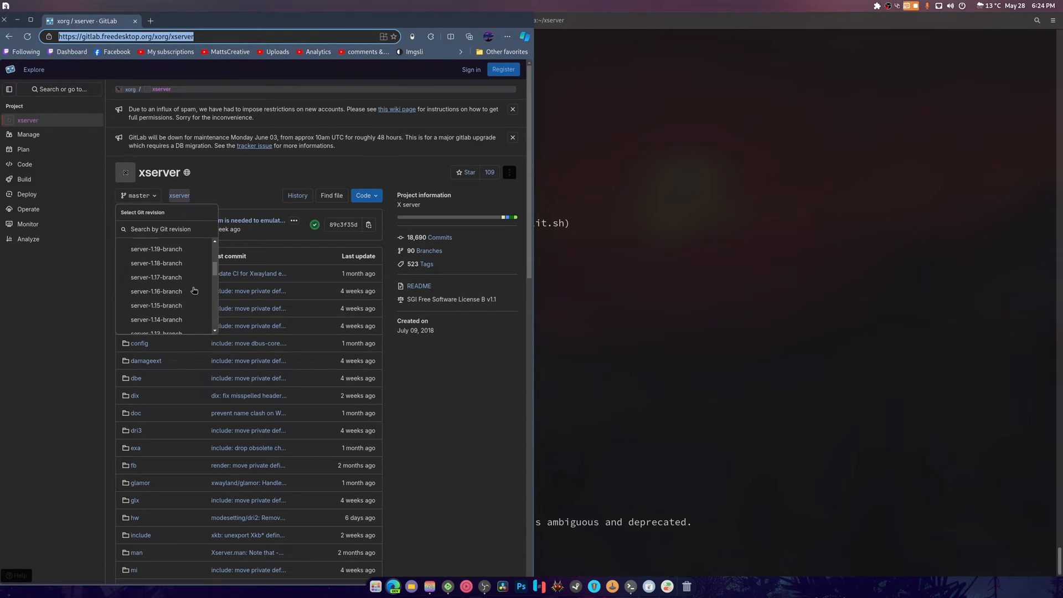
scroll("up", 3)
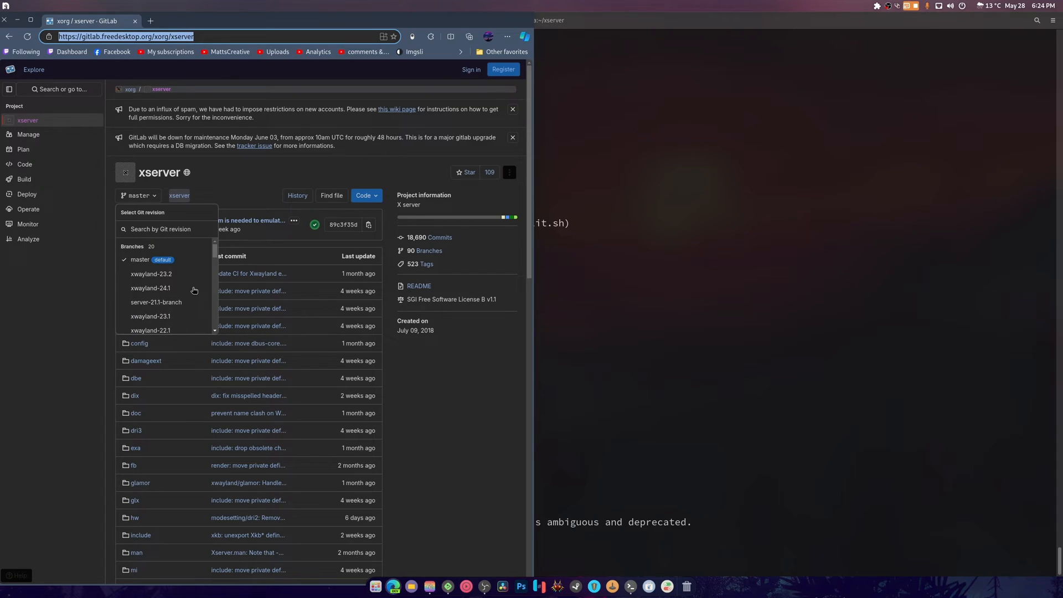
mouse_move(154, 263)
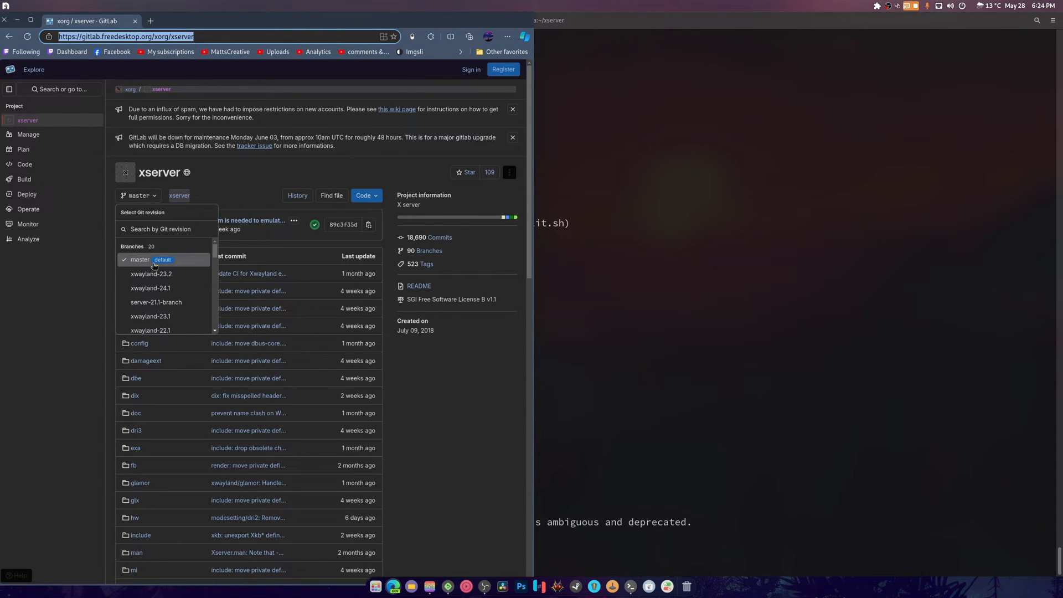
left_click(464, 404)
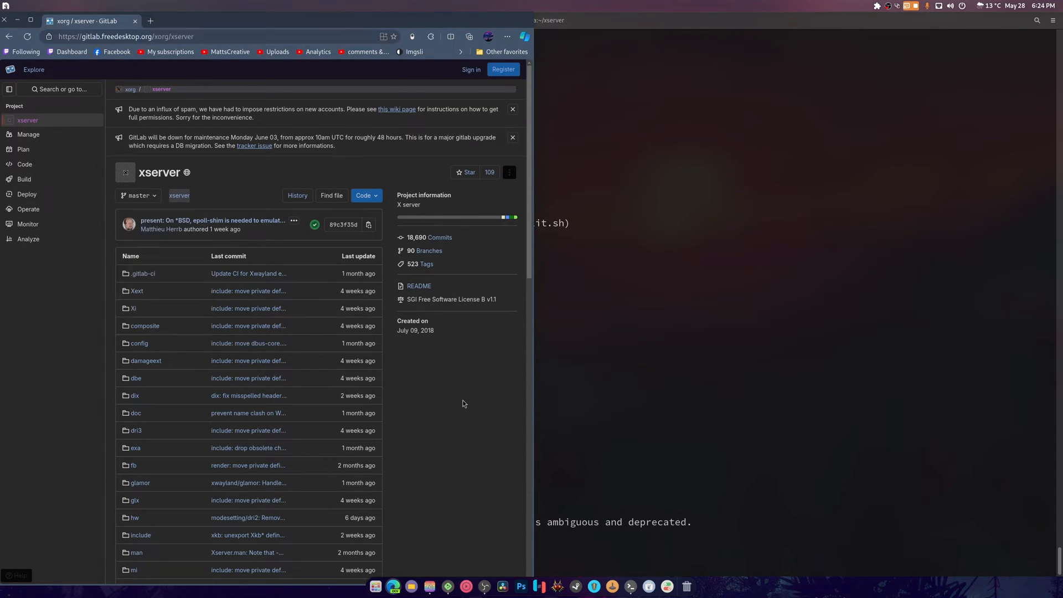
mouse_move(599, 312)
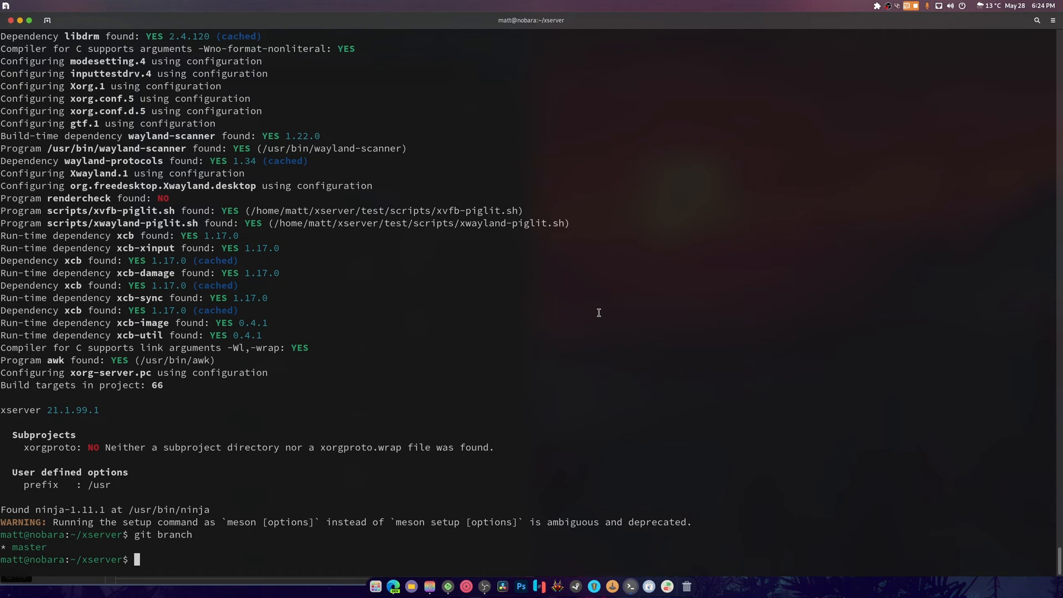
- Create and switch to a new local branch 24.1 with git checkout -b
type("git checkout")
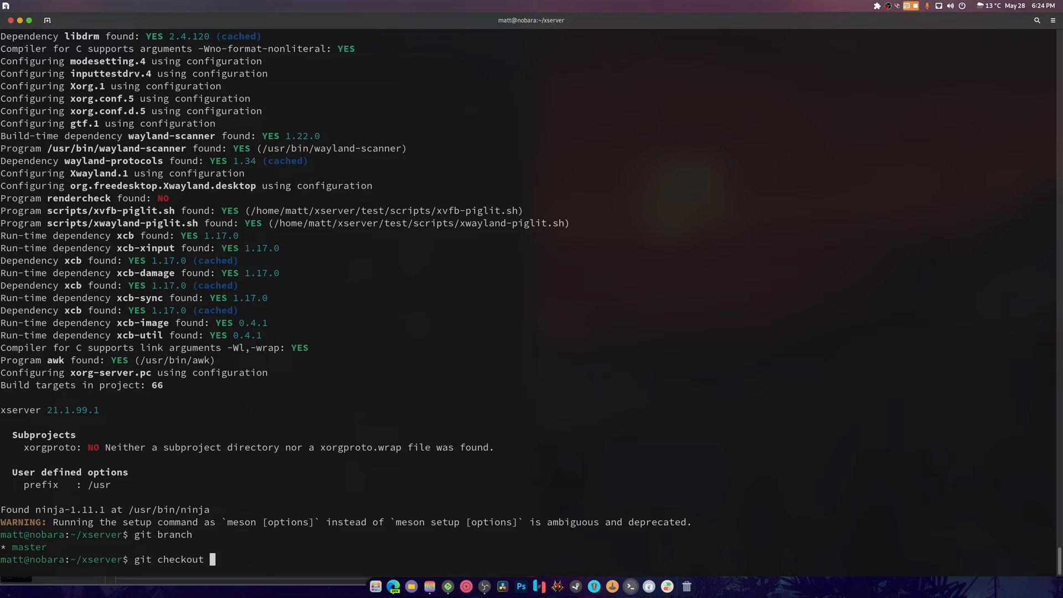
type("-b 2")
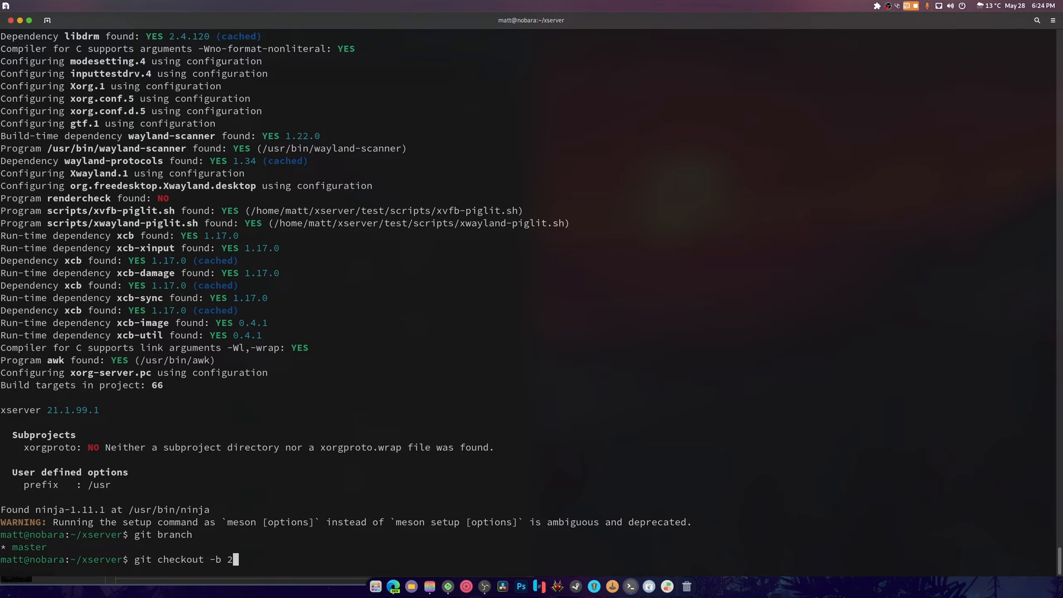
key("Return")
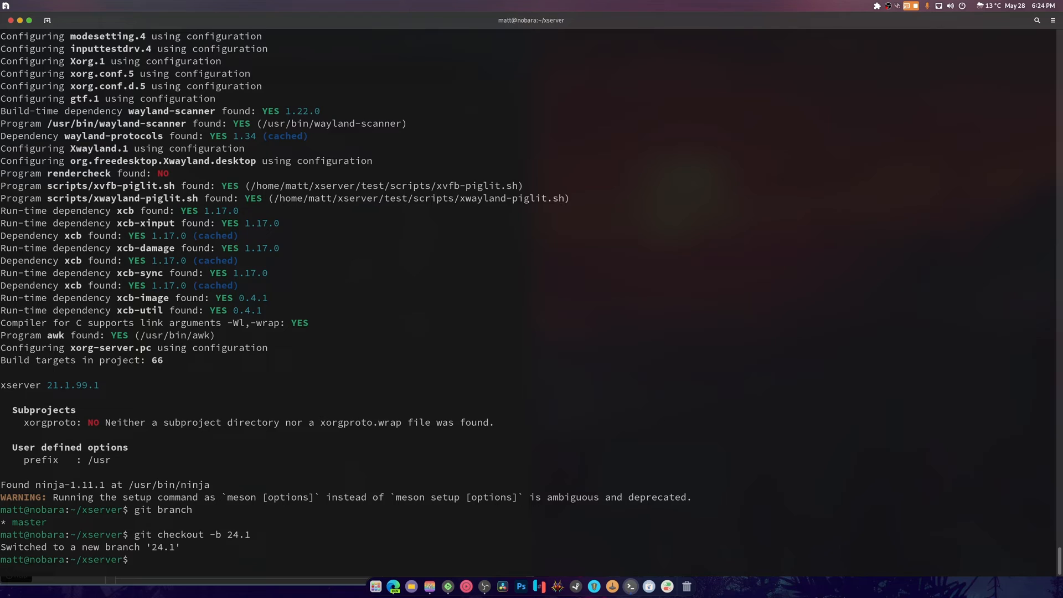
type("git checkout -b 24.1")
type("meson build/ --prefix=/usr")
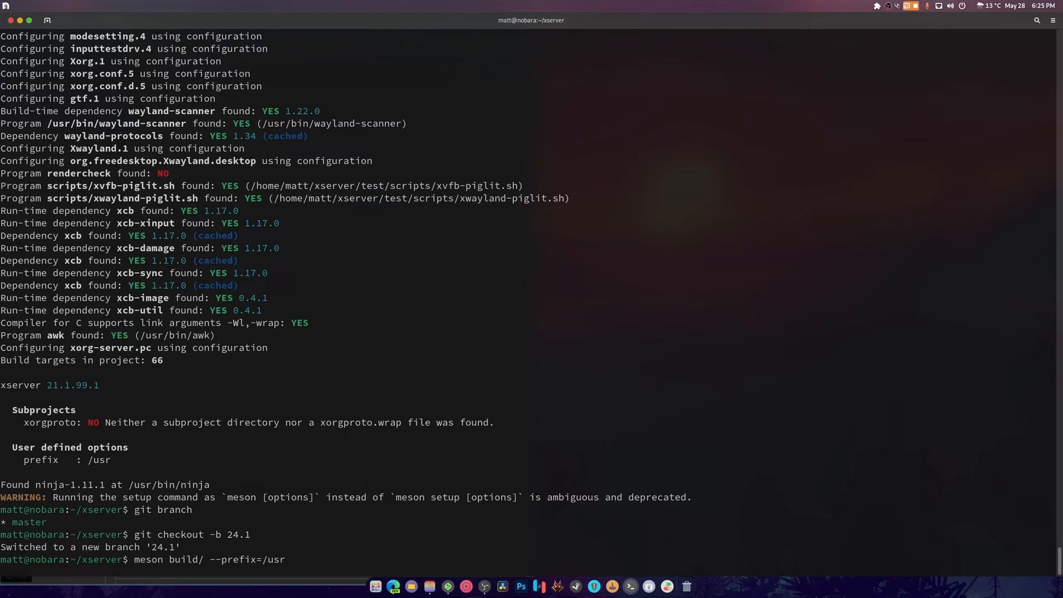
- Rerun meson on the build directory with --reconfigure and prefix /usr
type("--reconfig")
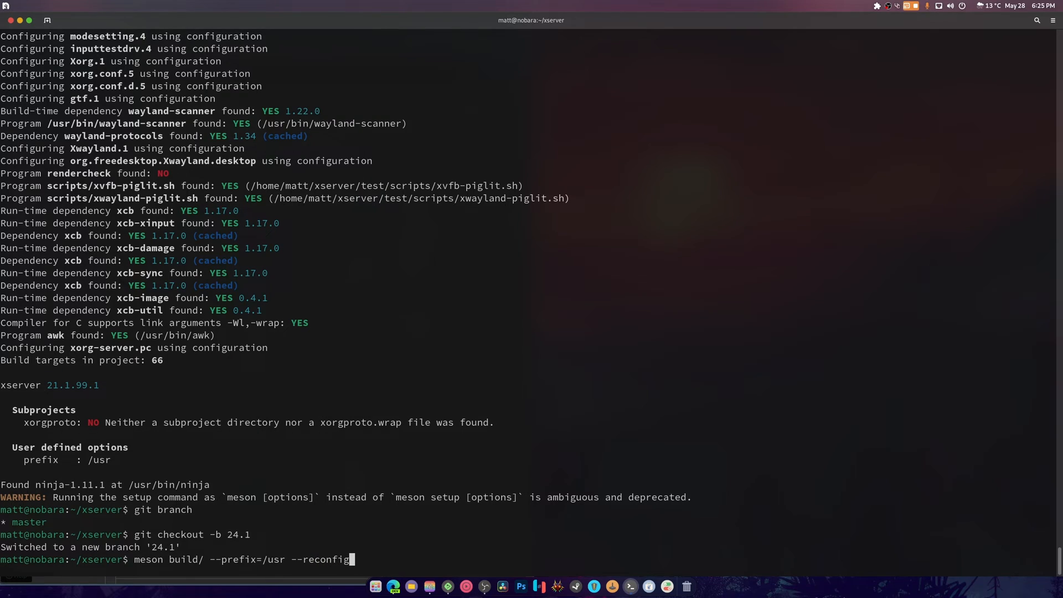
key("Return")
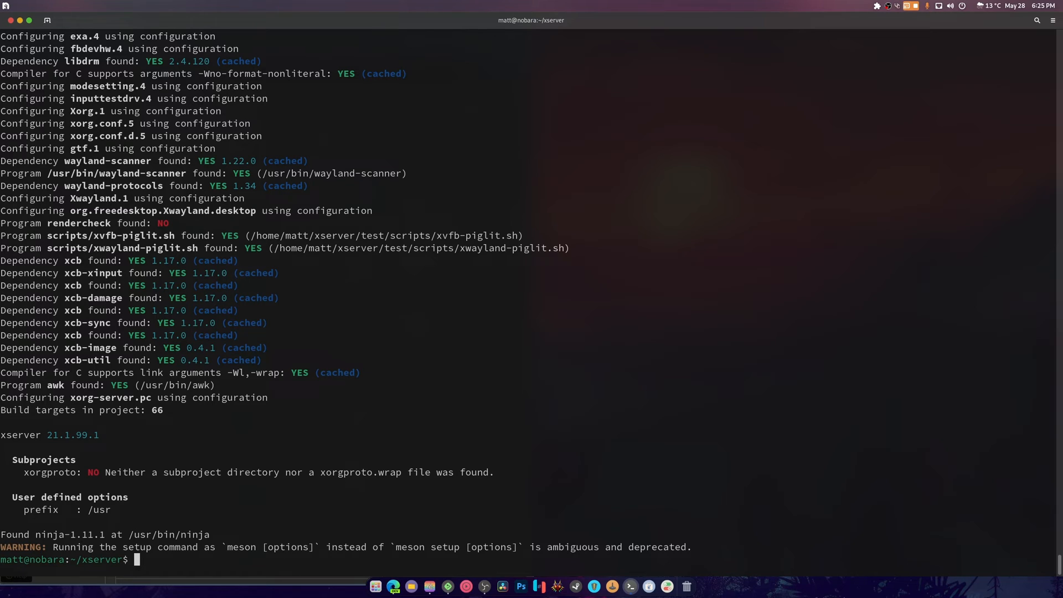
mouse_move(22, 472)
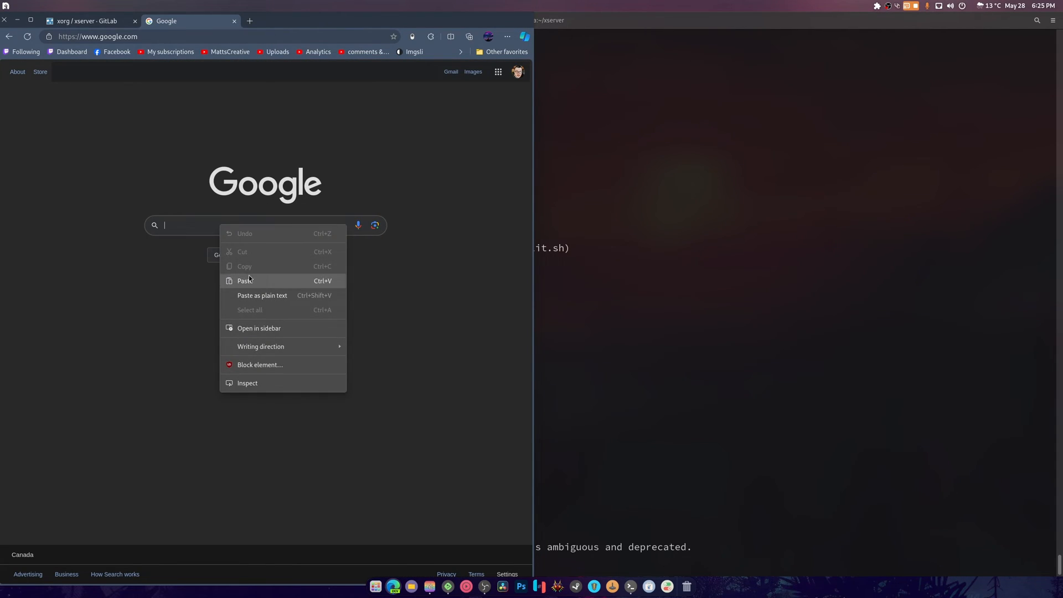
- Search Google for 'xorgproto fedora' and copy the xorg-x11-proto-devel package name
left_click(246, 280)
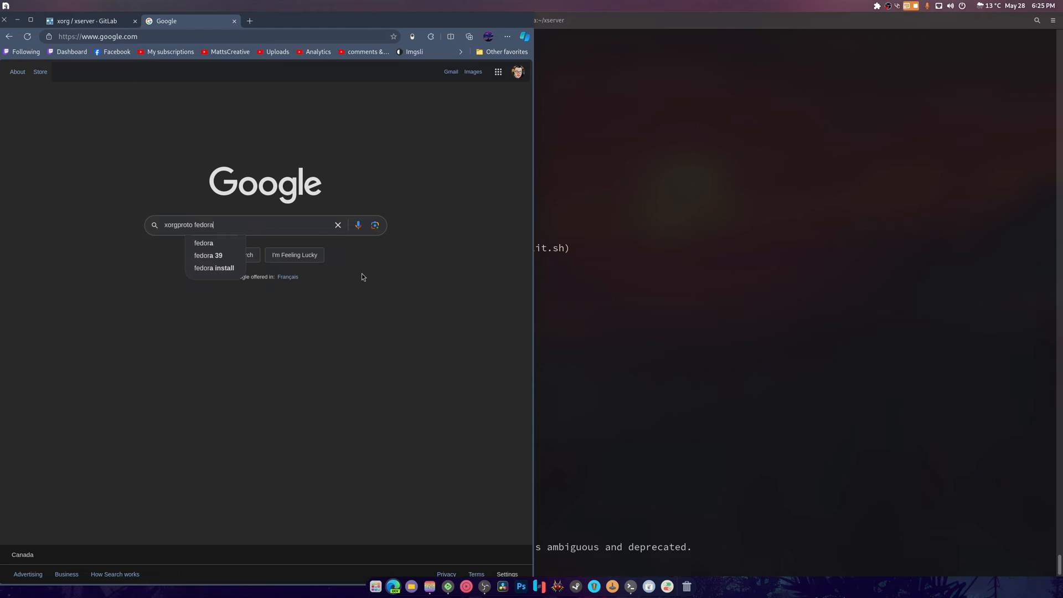
key("Return")
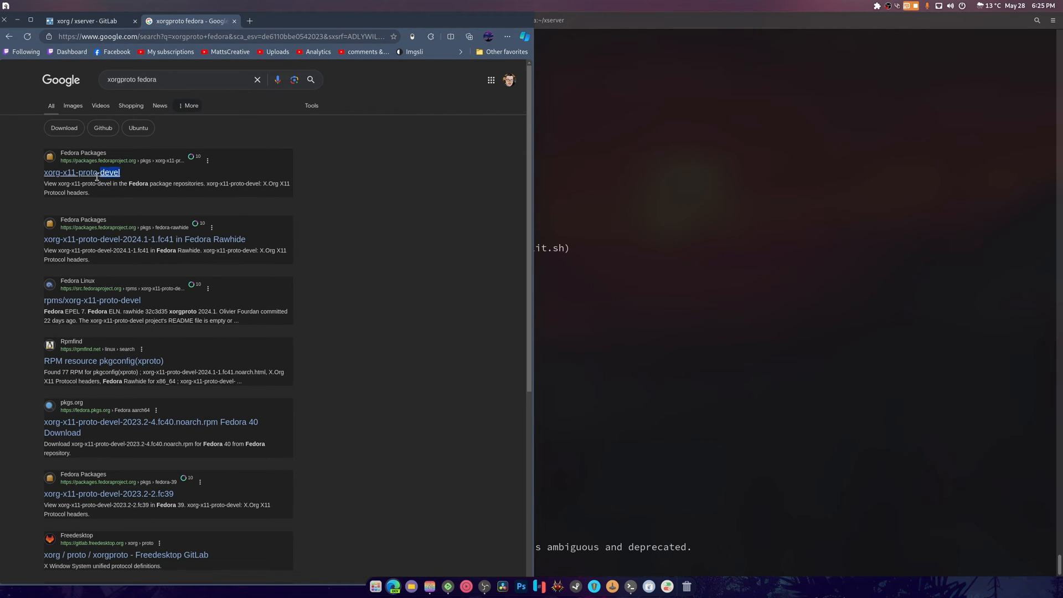
right_click(67, 172)
type("s")
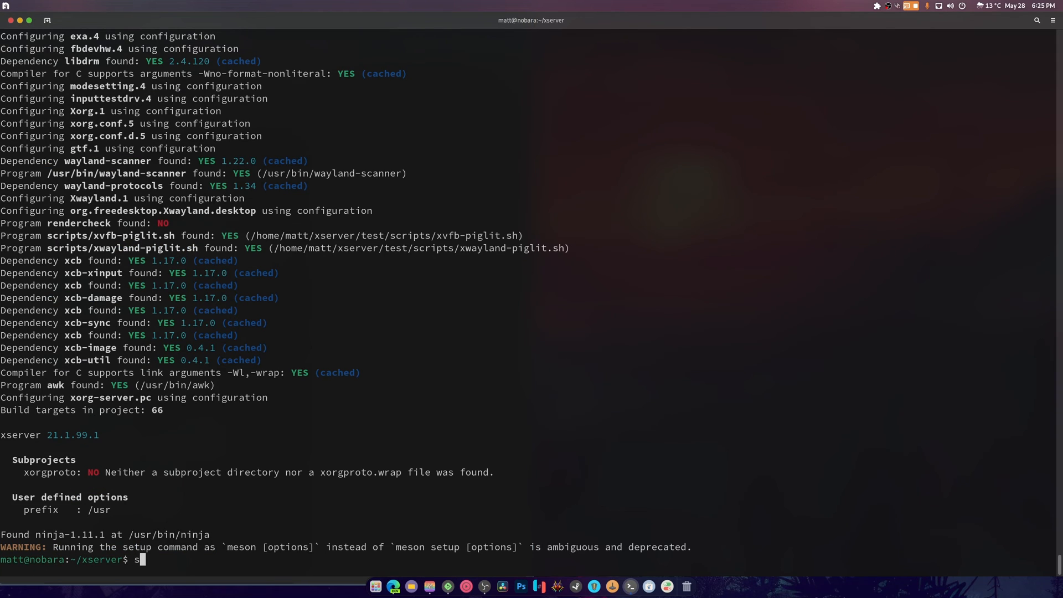
- Run sudo dnf in for xorg-x11-proto-devel, then for xorg-x11-proto
type("udo dnf in")
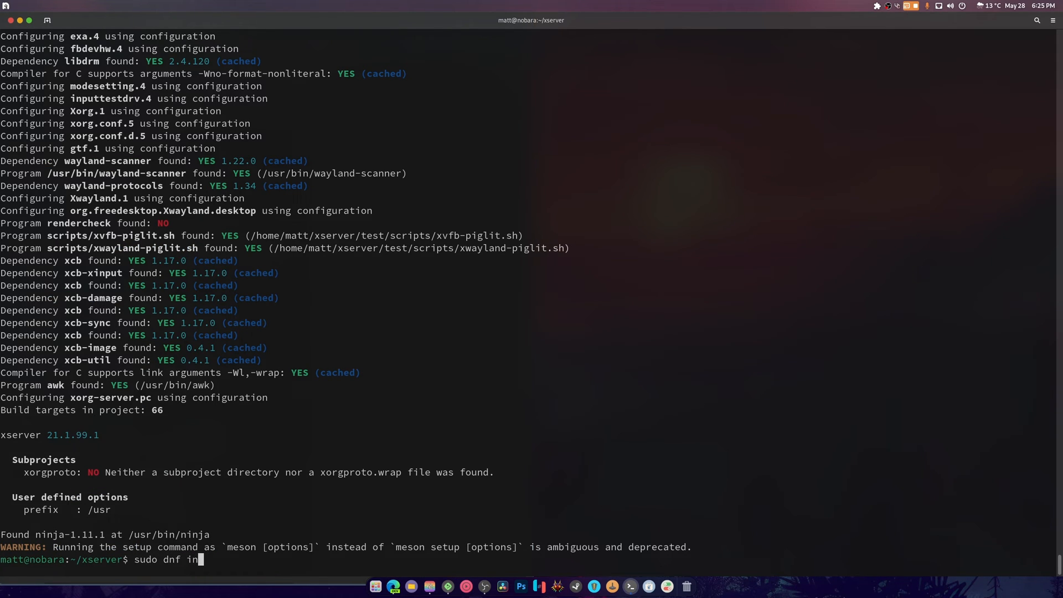
key("Return")
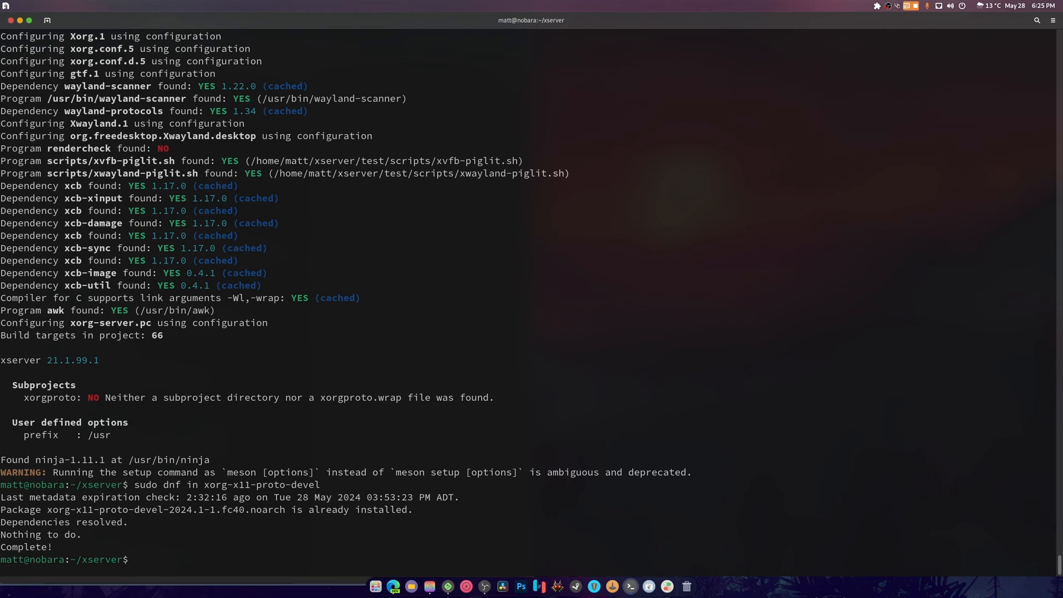
type("sudo dnf in xorg-x11-proto")
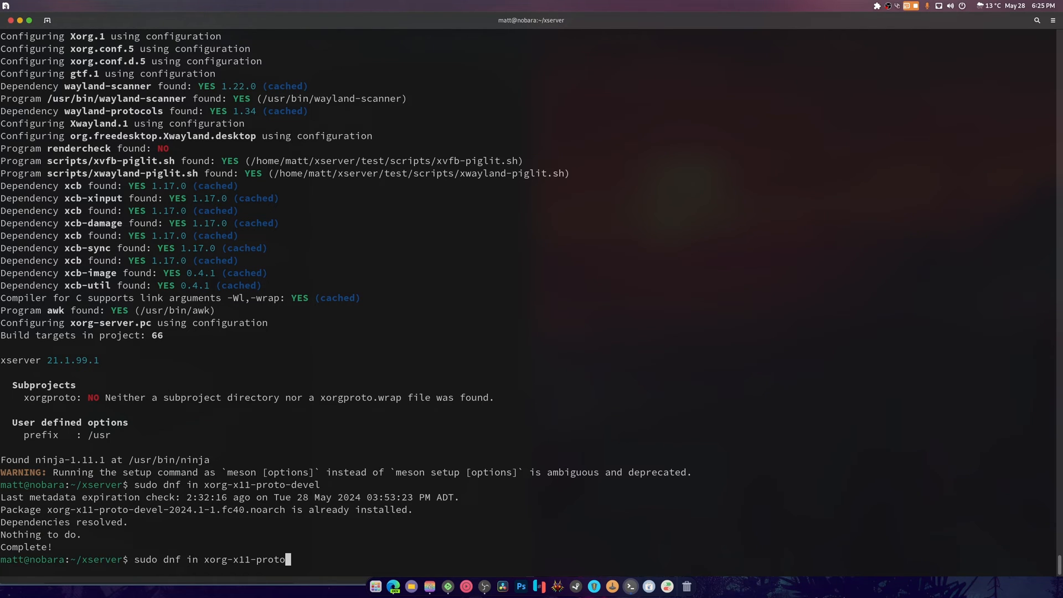
key("Return")
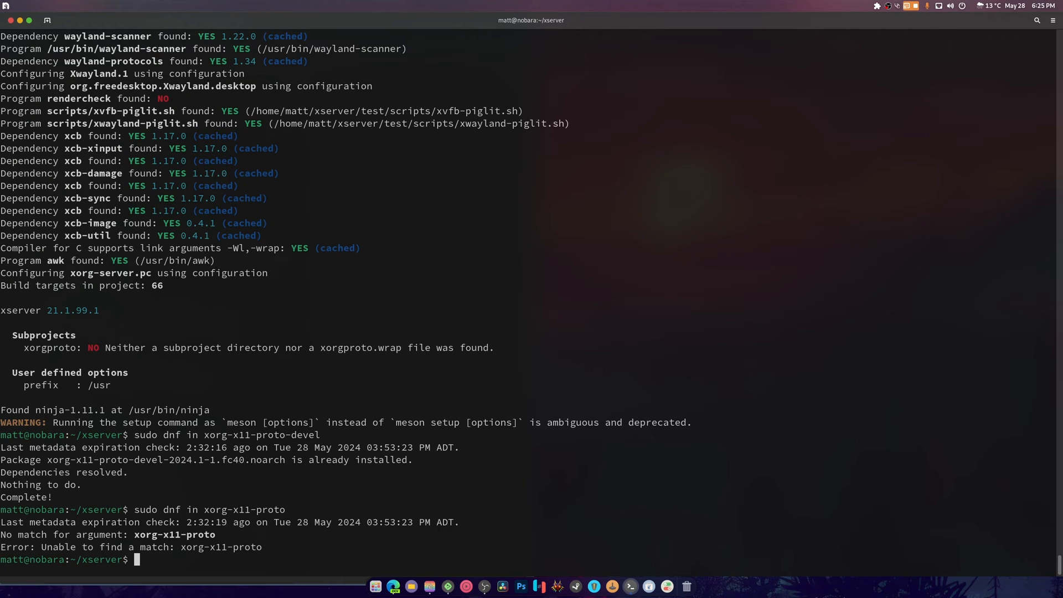
- Compile xserver with 'ninja -C build/'
type("ninja -")
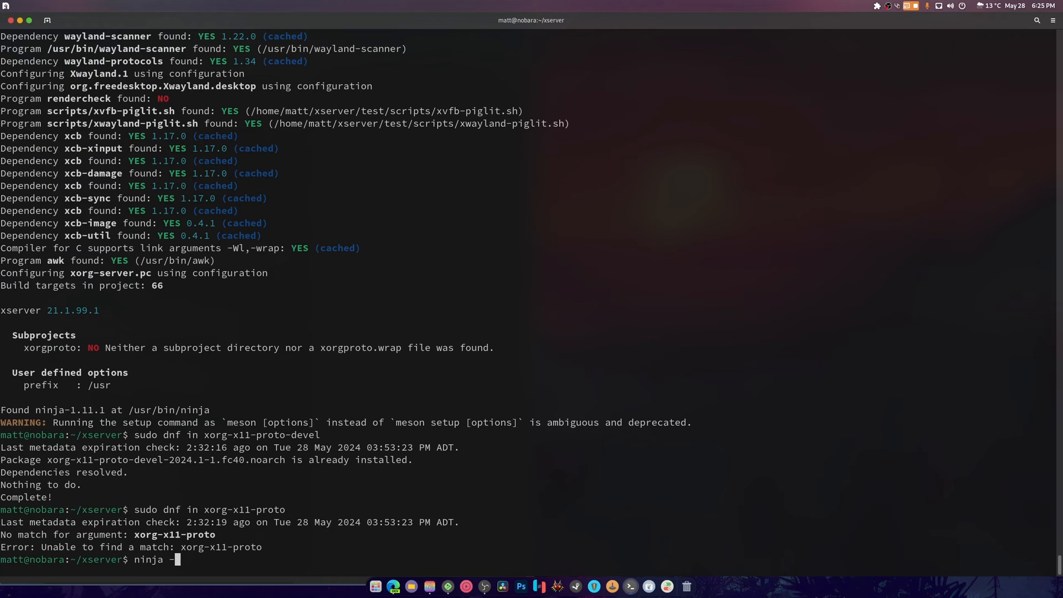
type("C build/")
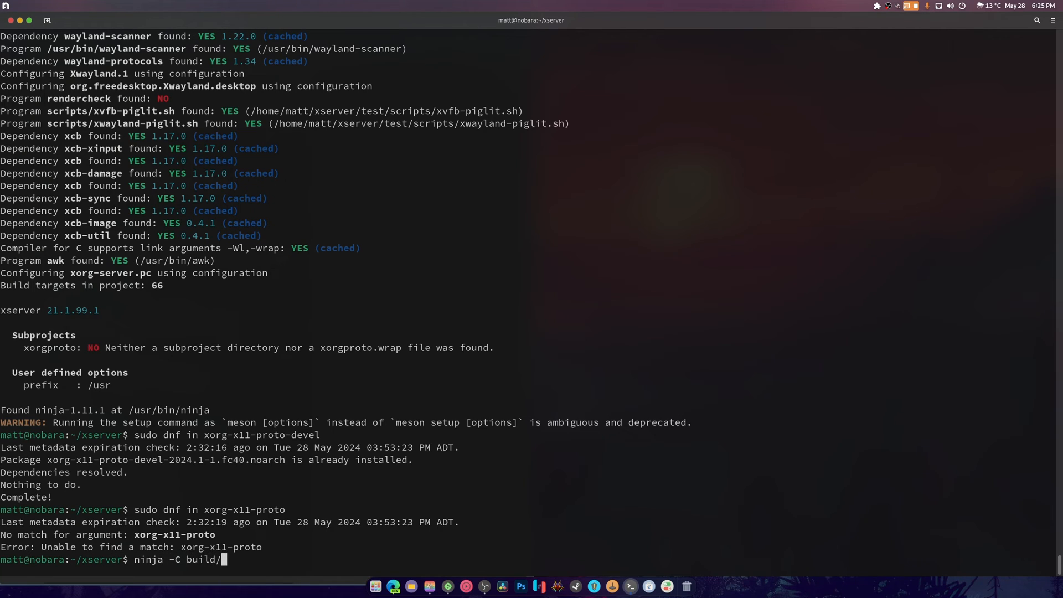
key("Return")
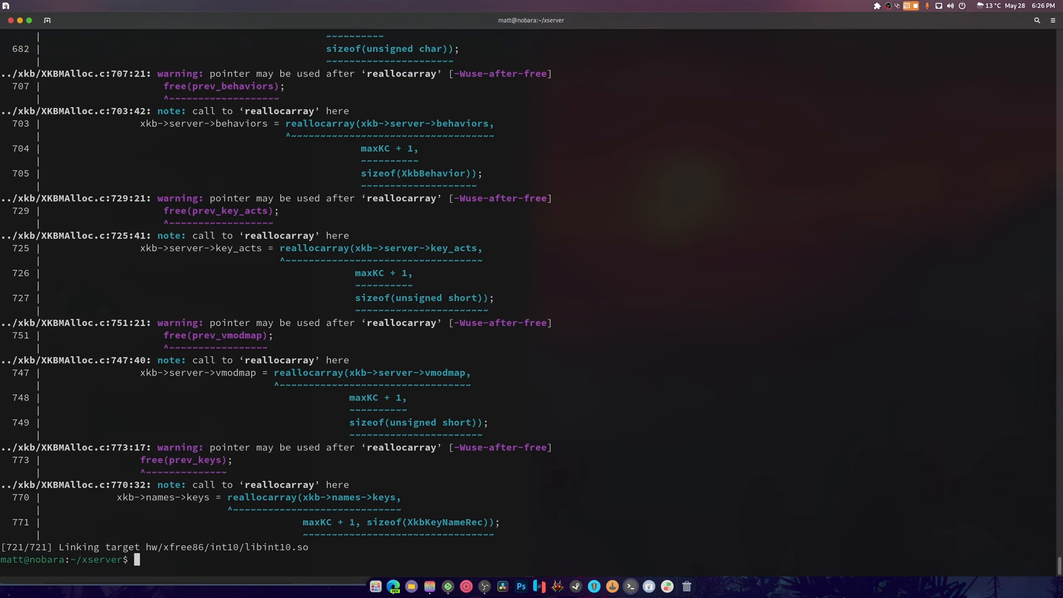
- Compose 'sudo ninja -C build/ install' at the prompt without running it
type("s")
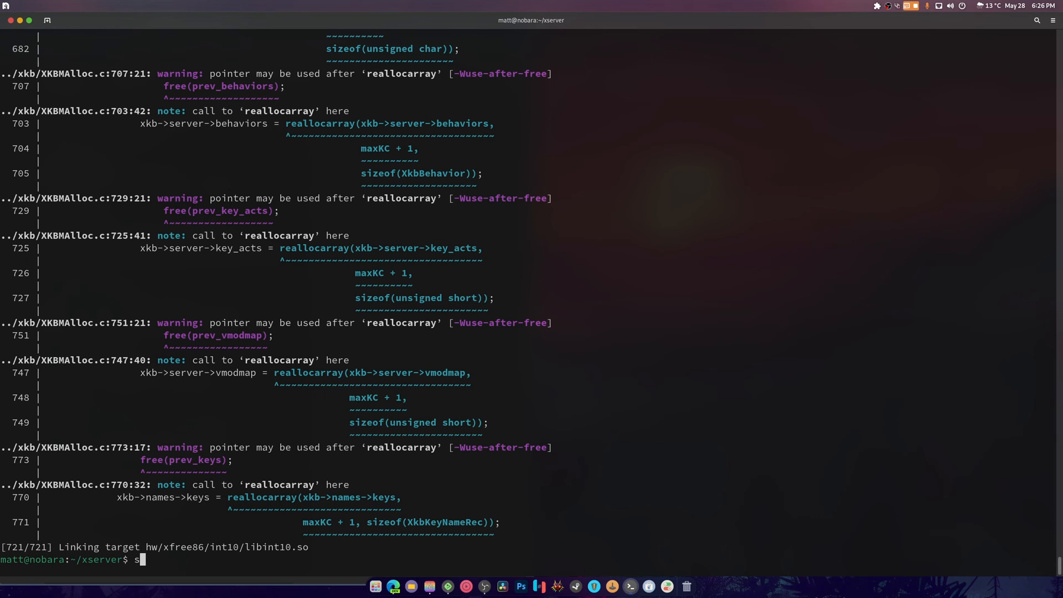
type("ninja -C build/")
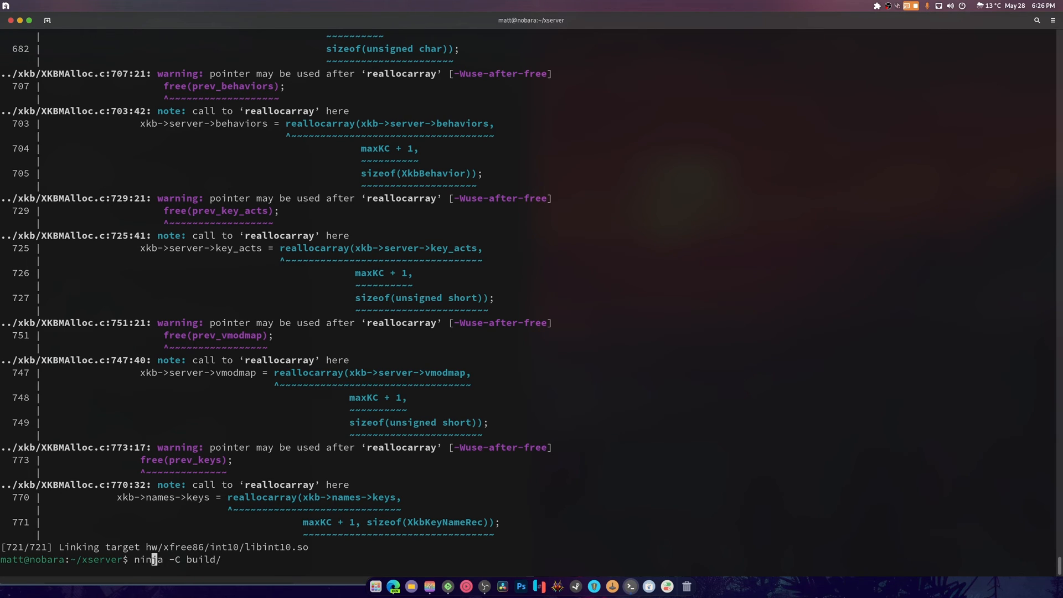
type("sudo")
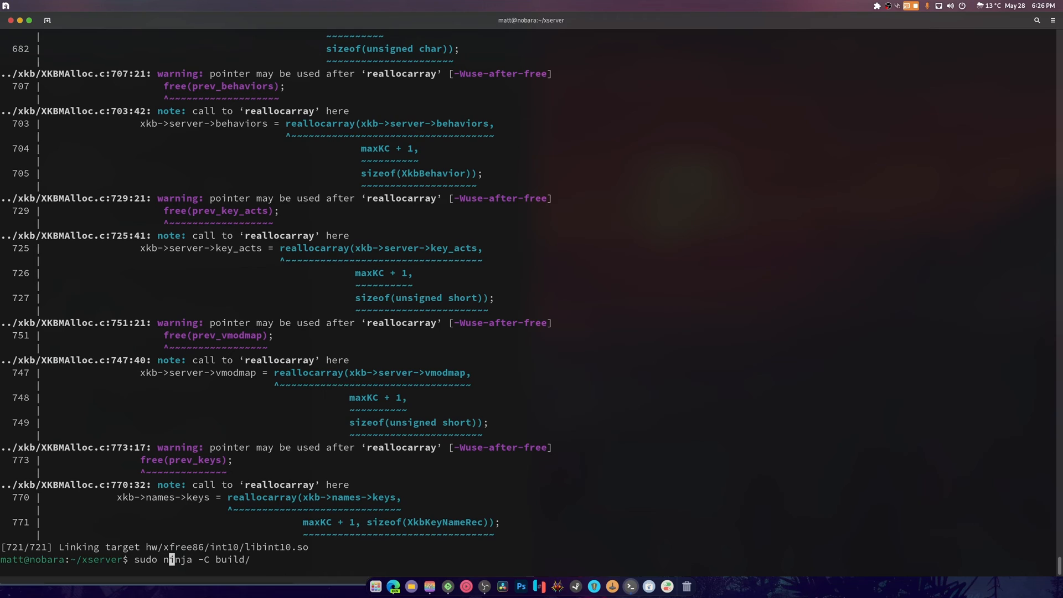
type("install")
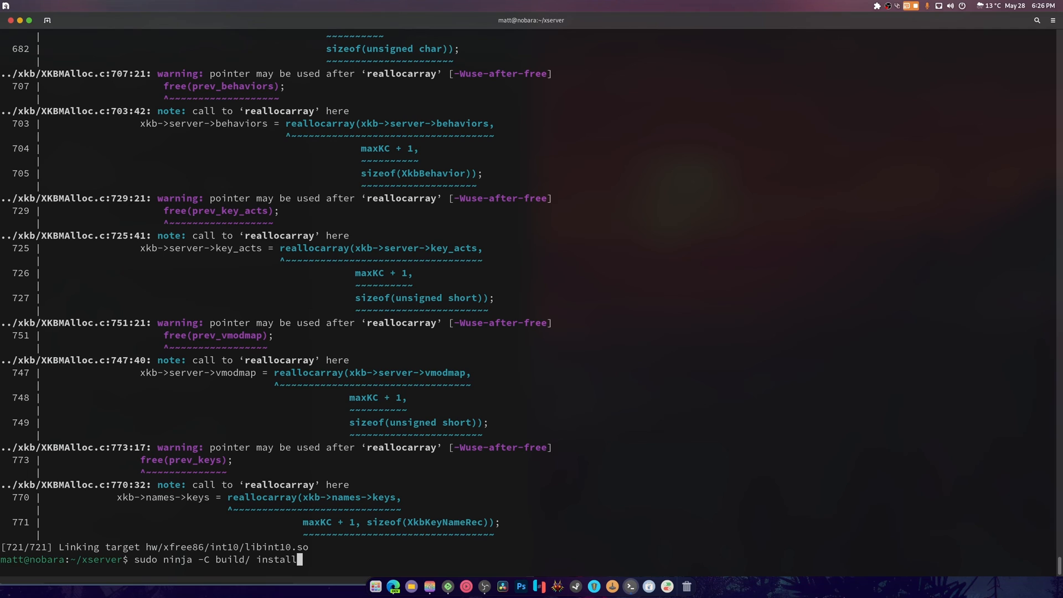
mouse_move(405, 582)
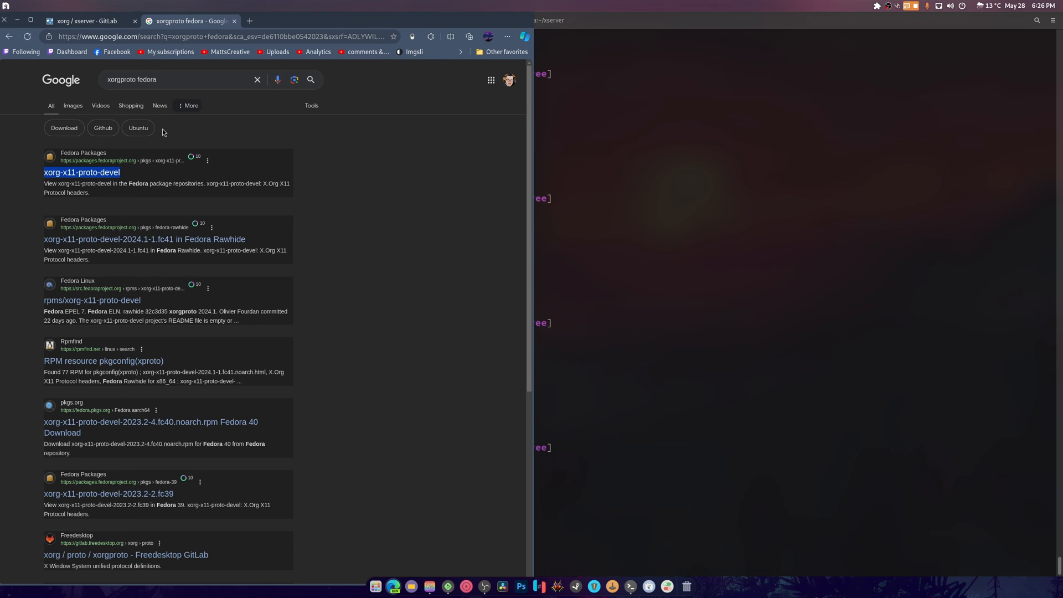
- Switch back to the xorg/xserver GitLab project page from the xorgproto search results
left_click(85, 21)
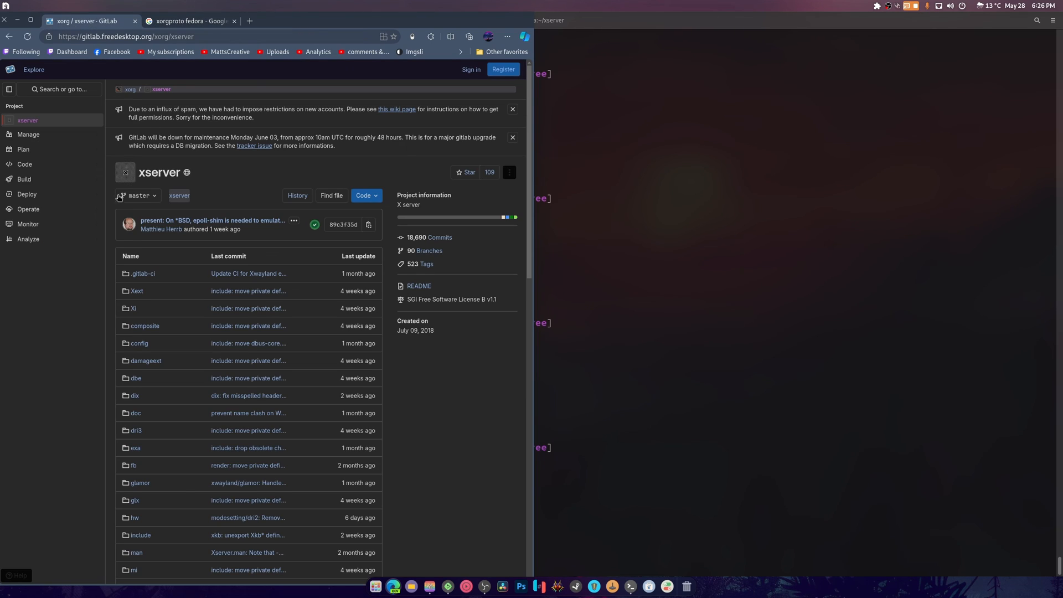
mouse_move(378, 238)
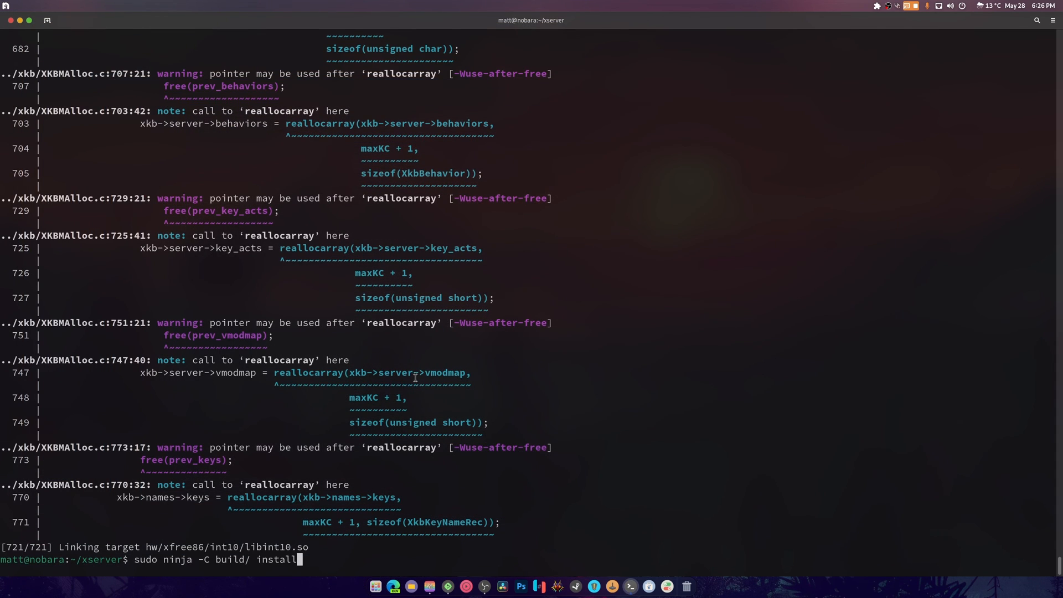
mouse_move(419, 381)
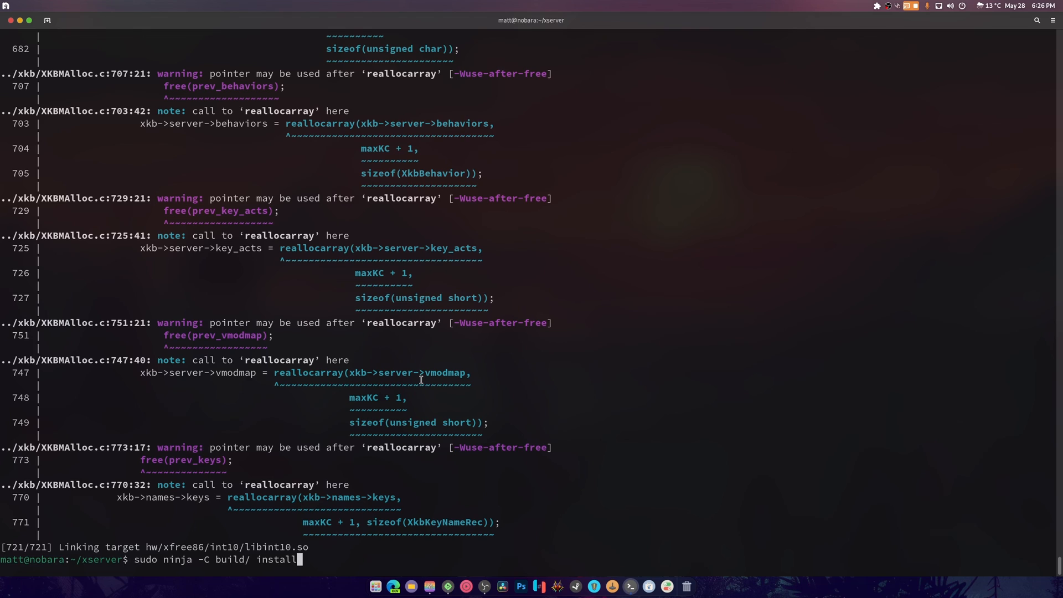
mouse_move(299, 291)
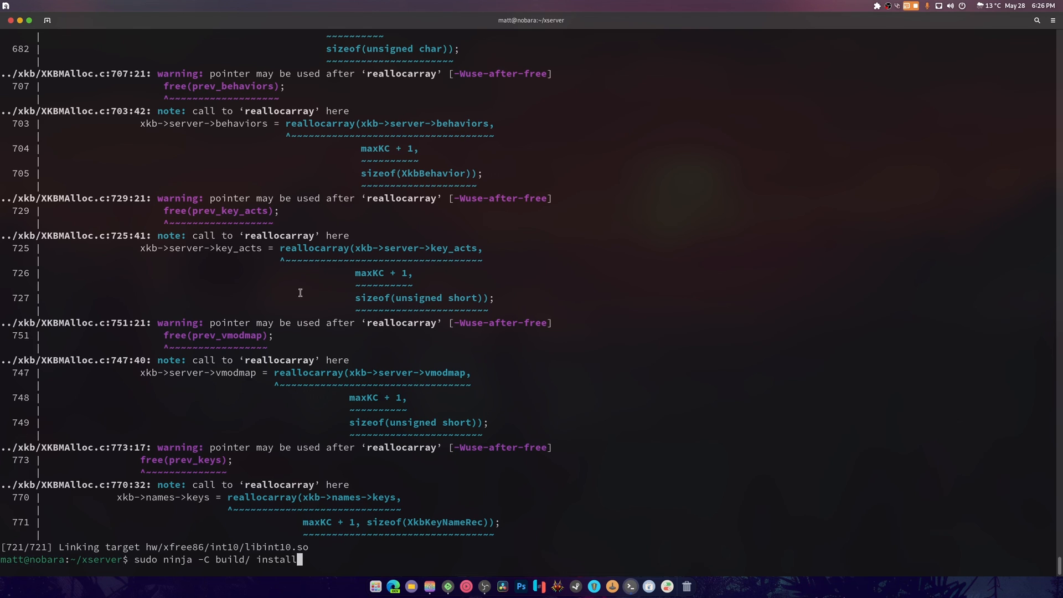